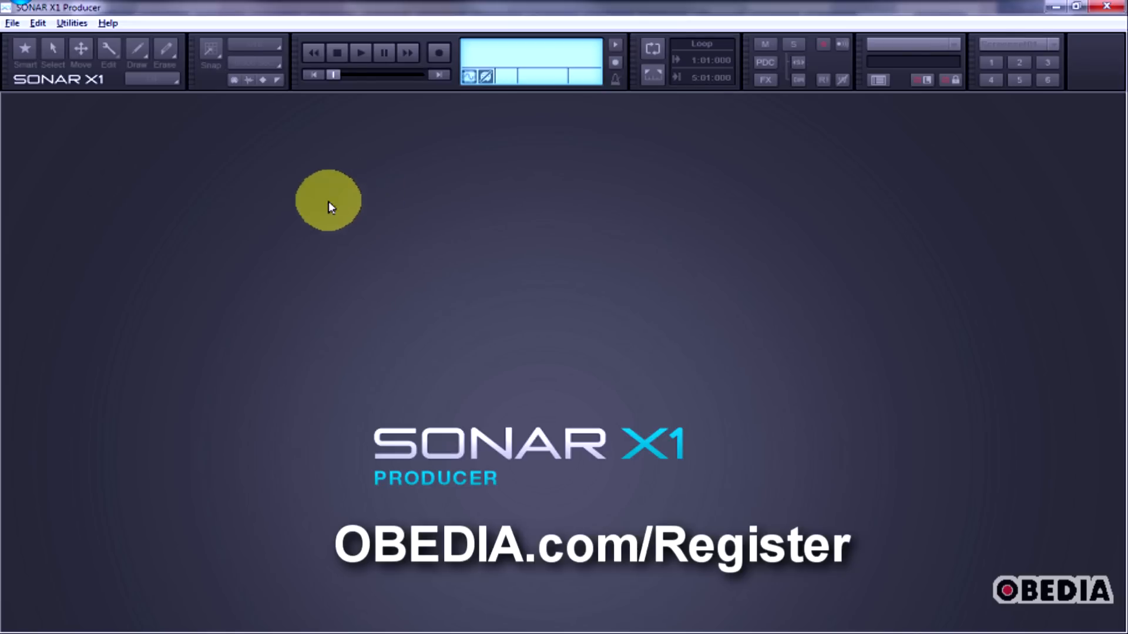
# Create a new project 'test3' from the 16 Track Audio template via File > New
pyautogui.click(37, 23)
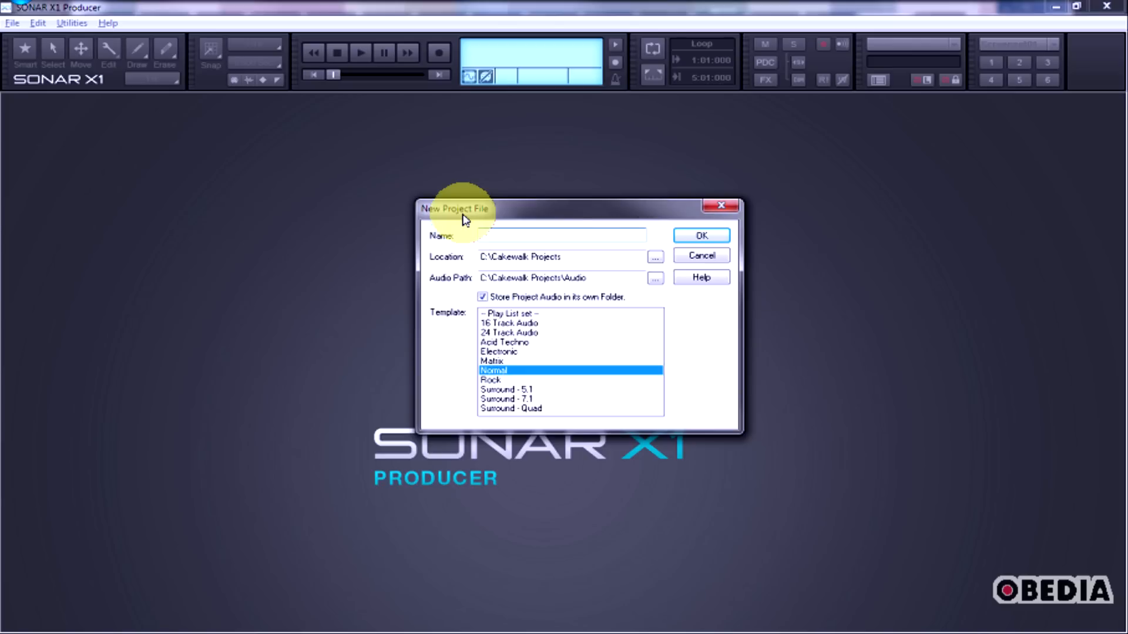
pyautogui.moveTo(506, 353)
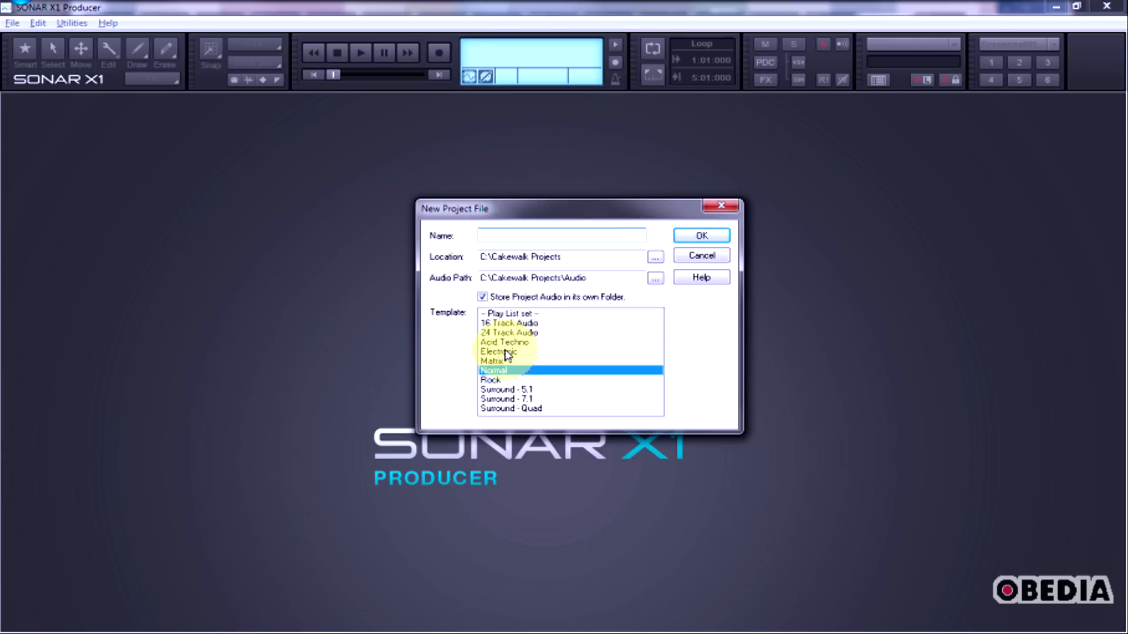
pyautogui.click(509, 333)
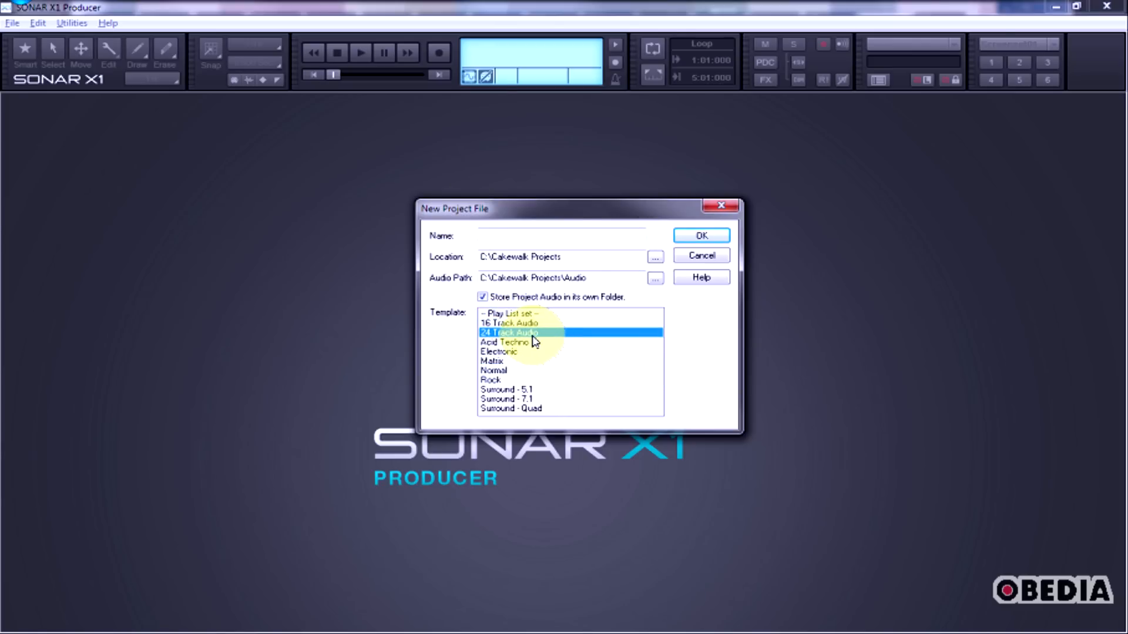
pyautogui.click(510, 323)
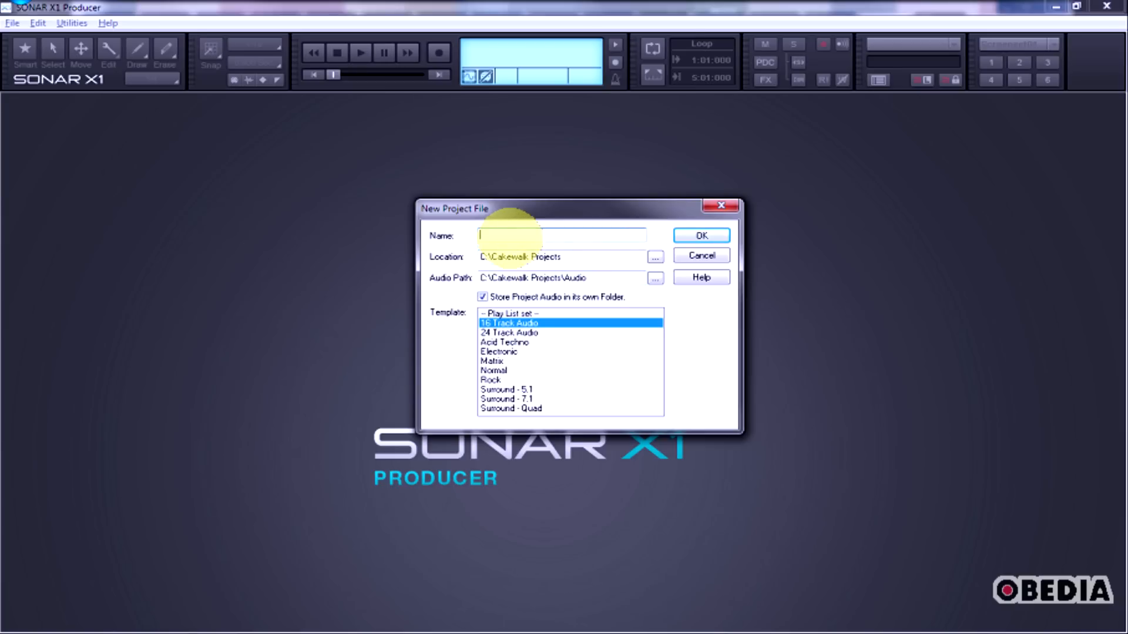
pyautogui.write('test3')
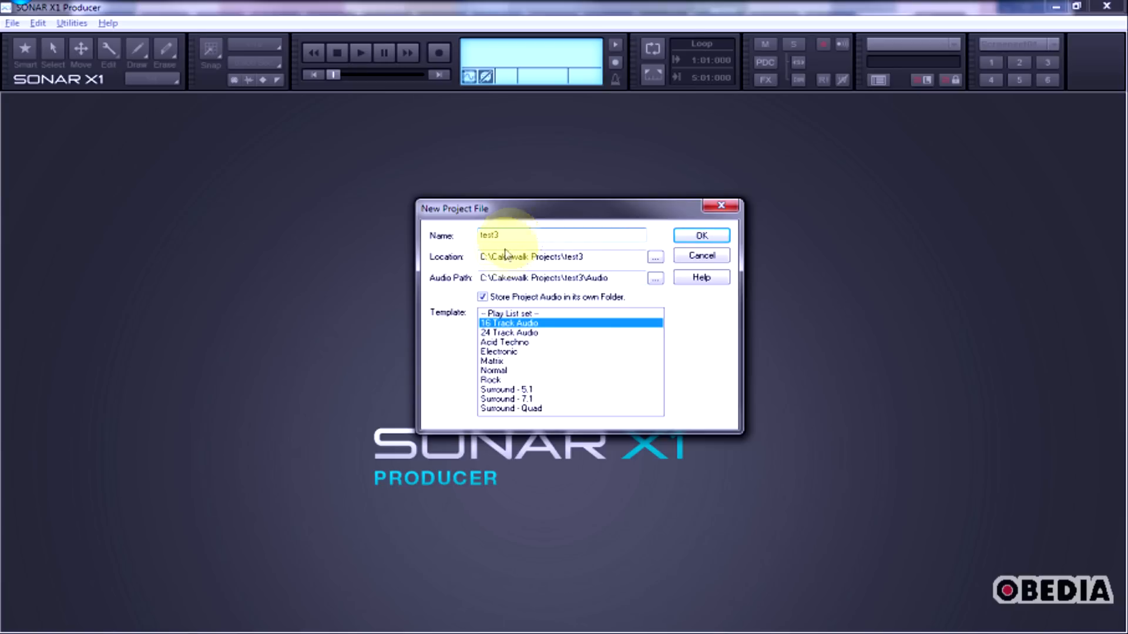
pyautogui.click(699, 235)
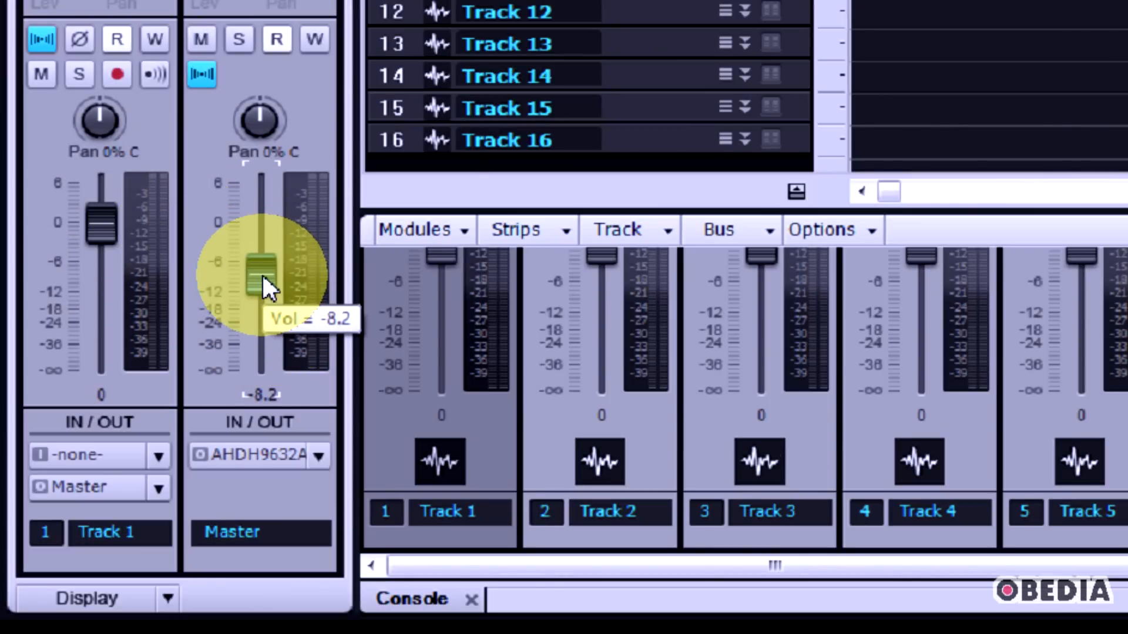
# Drag the Master strip's volume fader down to -9.5 dB
pyautogui.moveTo(259, 281); pyautogui.dragTo(259, 287)
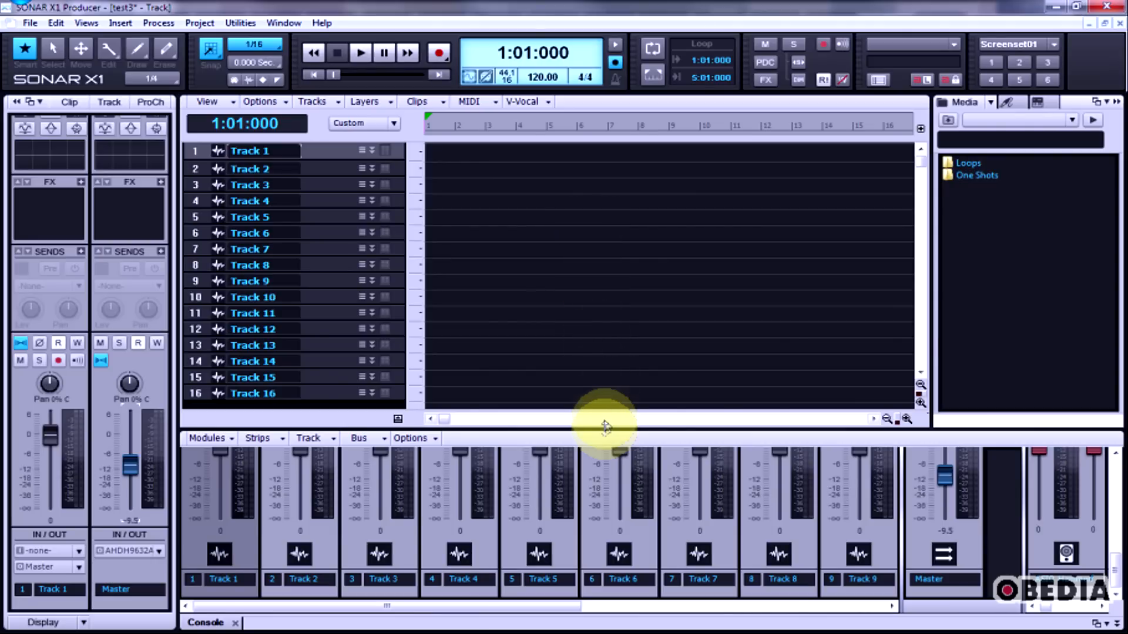
# Drag the Track/Console splitter to shrink the console and enlarge the track list
pyautogui.moveTo(605, 424); pyautogui.dragTo(596, 245)
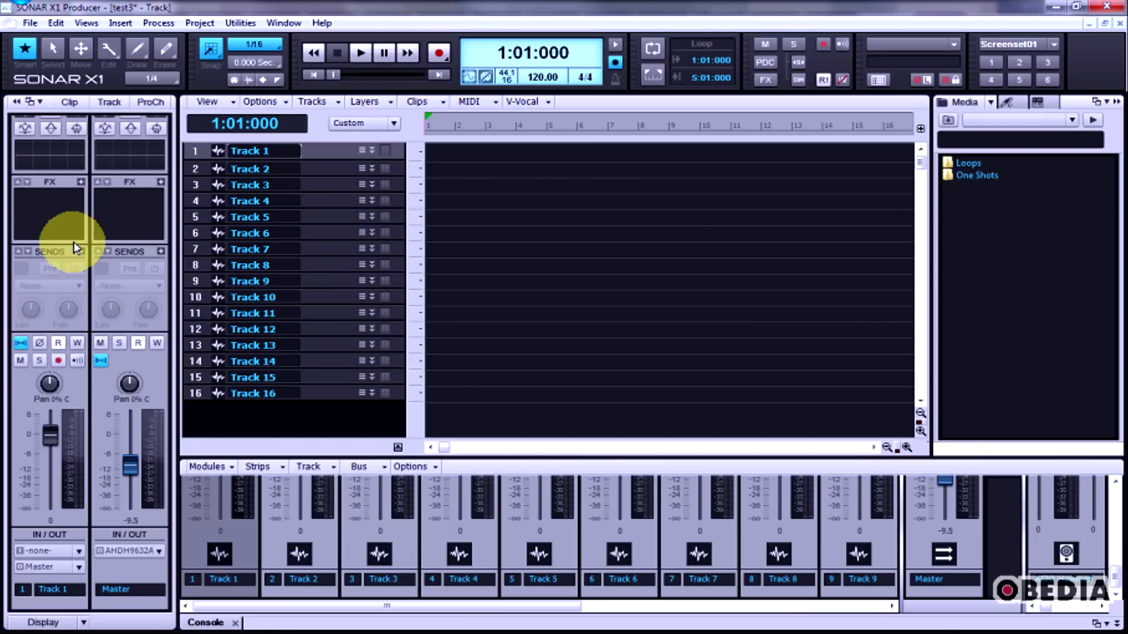
pyautogui.moveTo(141, 226)
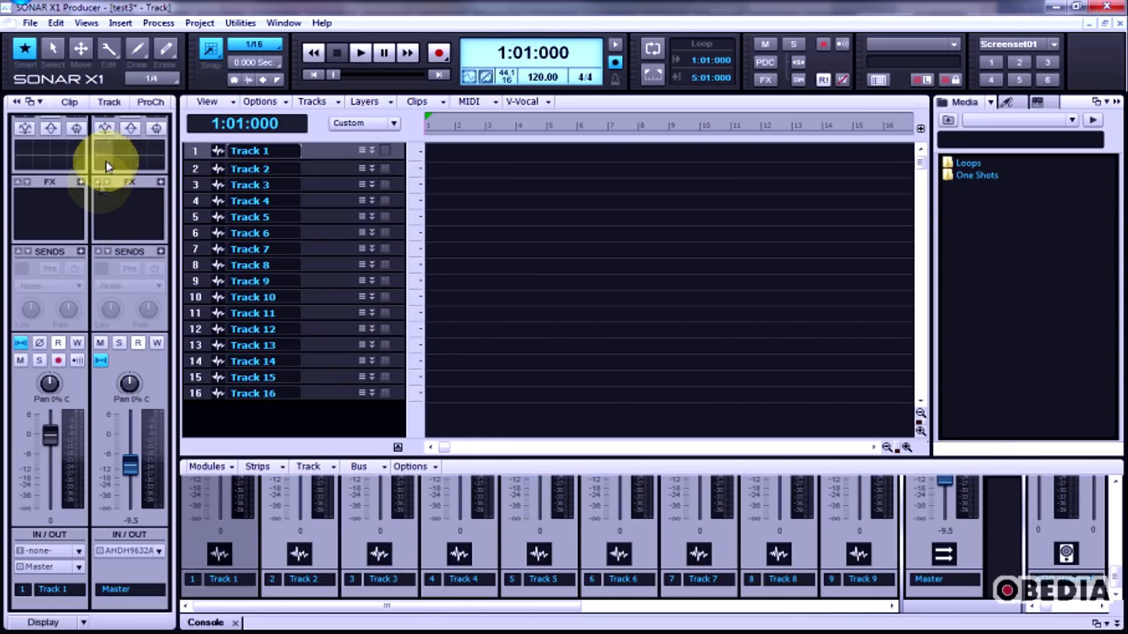
pyautogui.moveTo(162, 380)
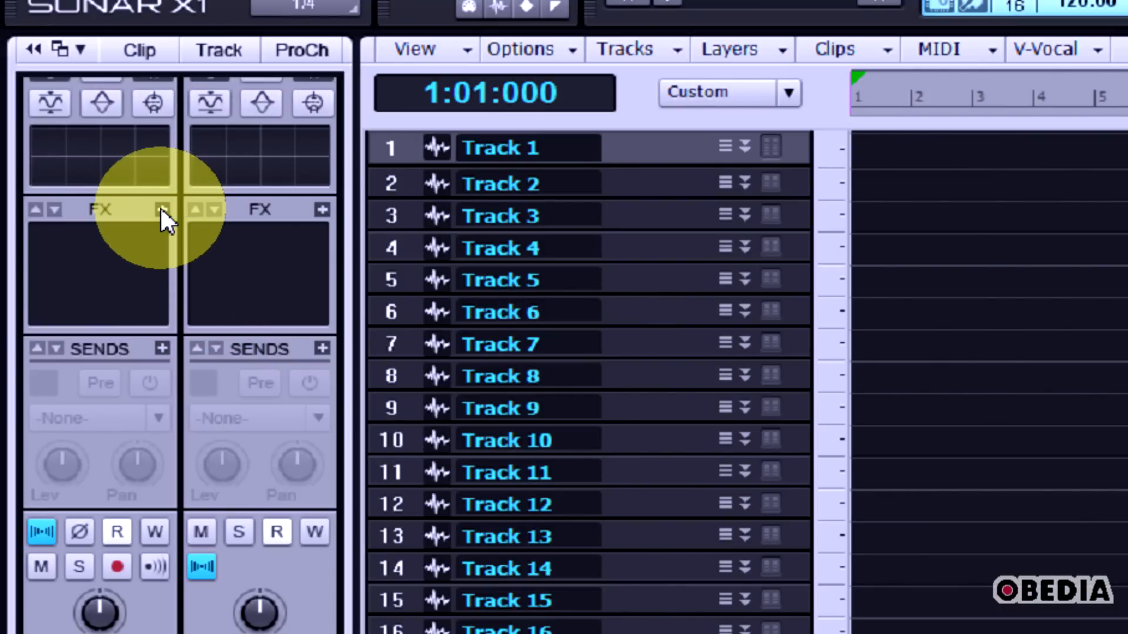
# Insert LP-64 Multiband into Track 1's FX bin and close its plug-in window
pyautogui.click(160, 209)
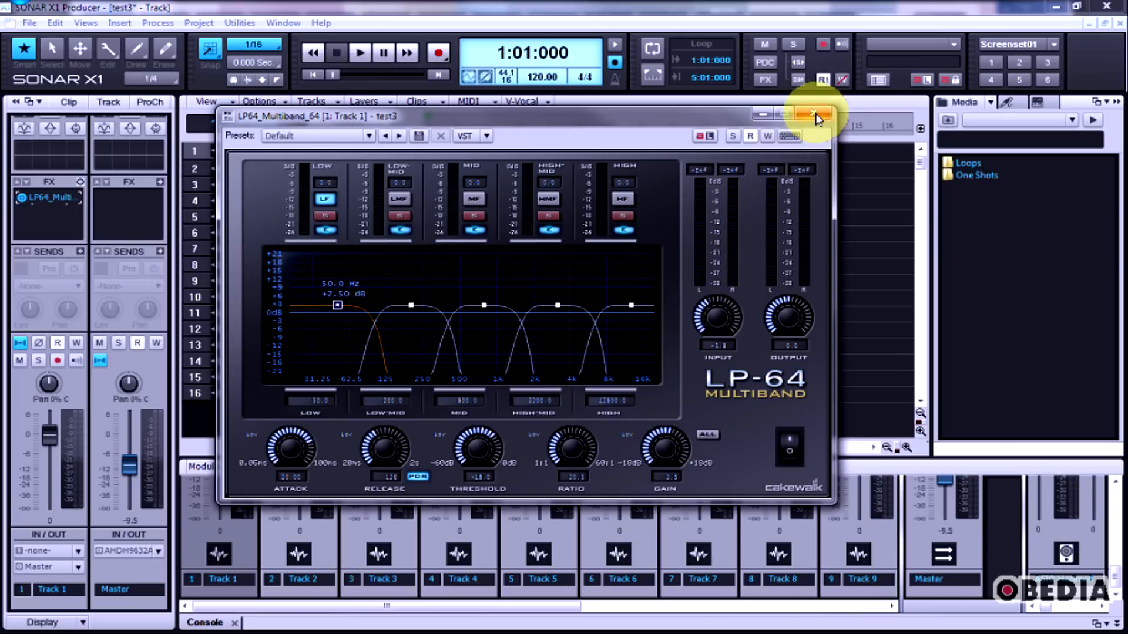
pyautogui.click(813, 114)
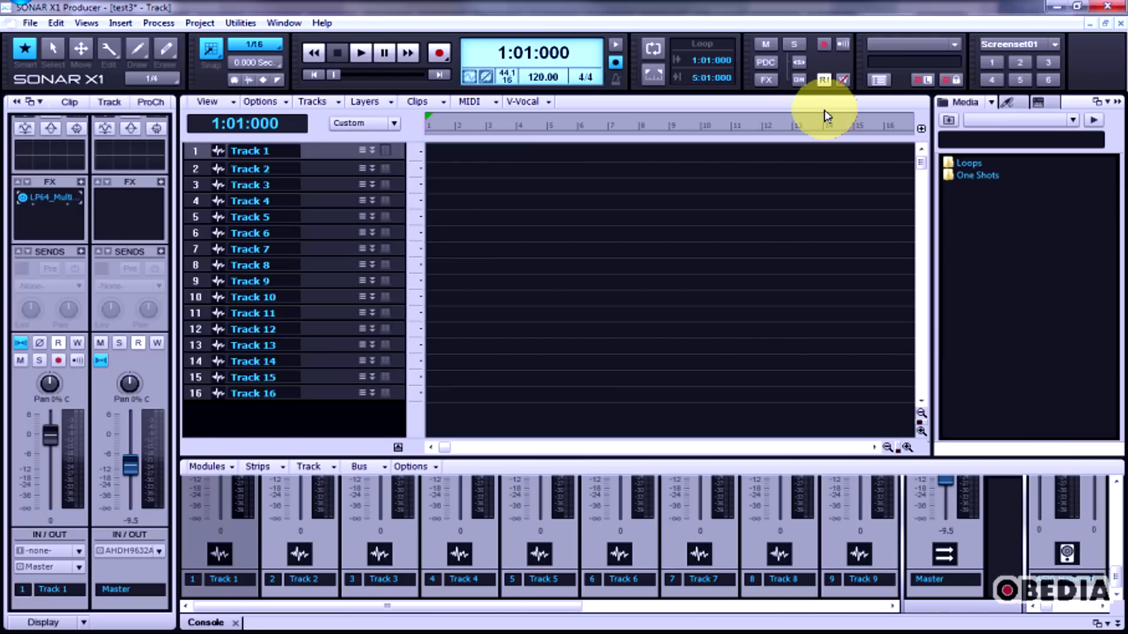
pyautogui.moveTo(611, 167)
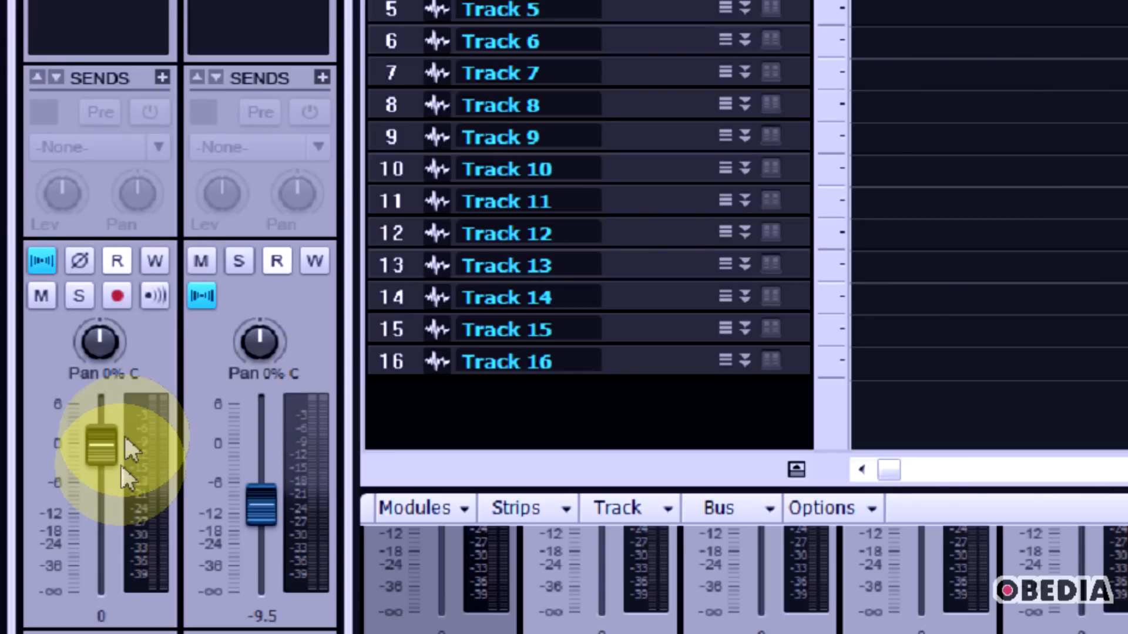
# Drag Track 1's volume fader down to -2.7 dB
pyautogui.moveTo(101, 446); pyautogui.dragTo(105, 456)
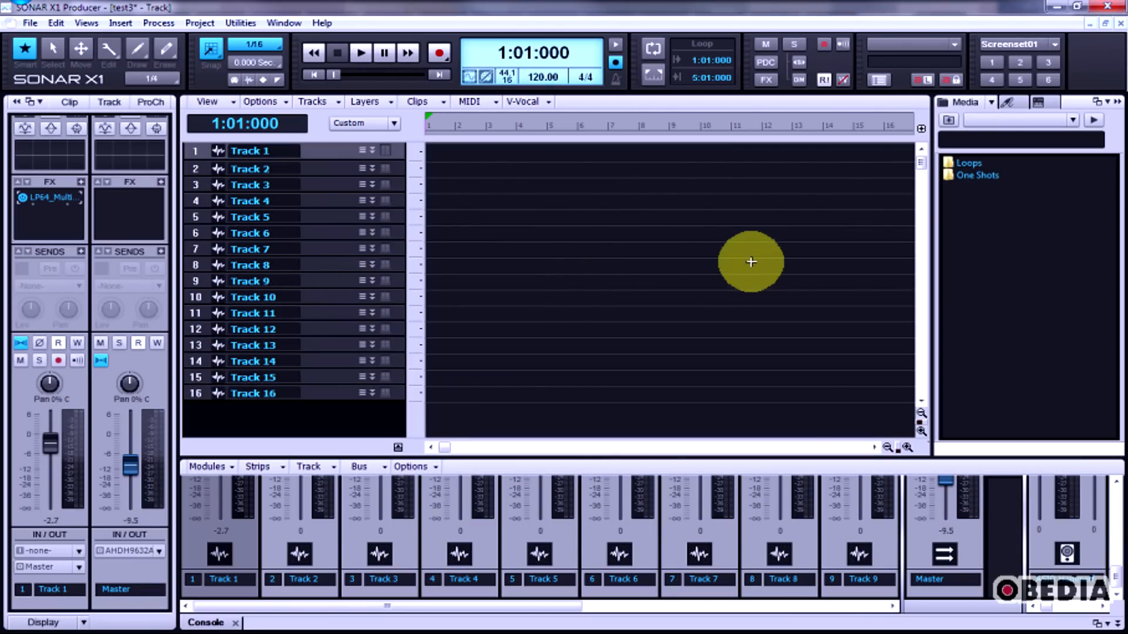
pyautogui.moveTo(784, 261)
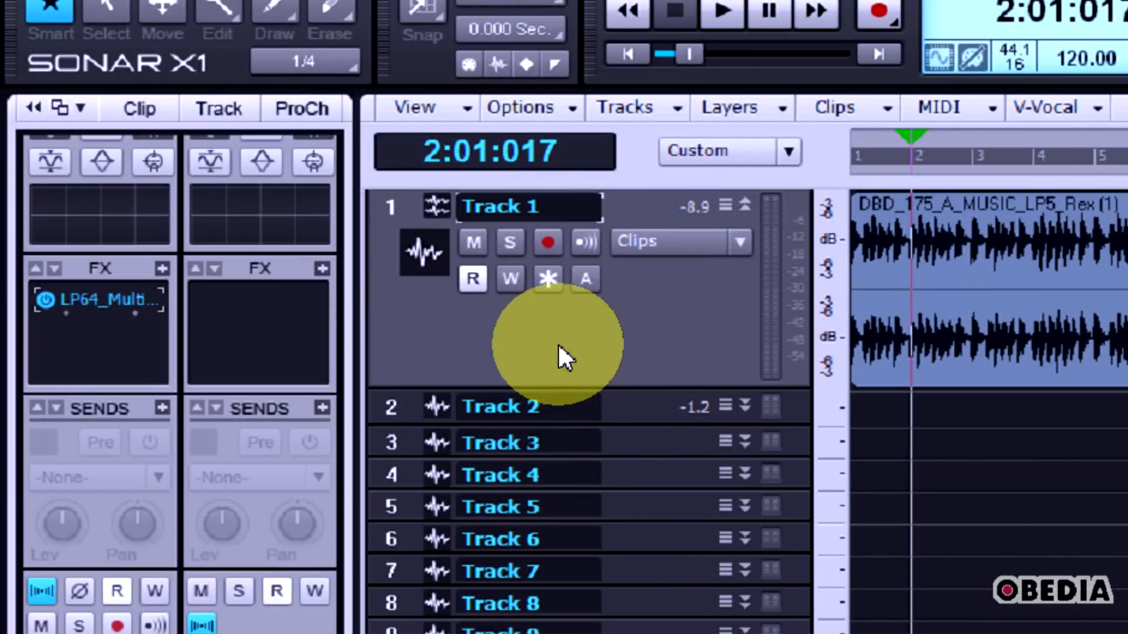
pyautogui.moveTo(665, 334)
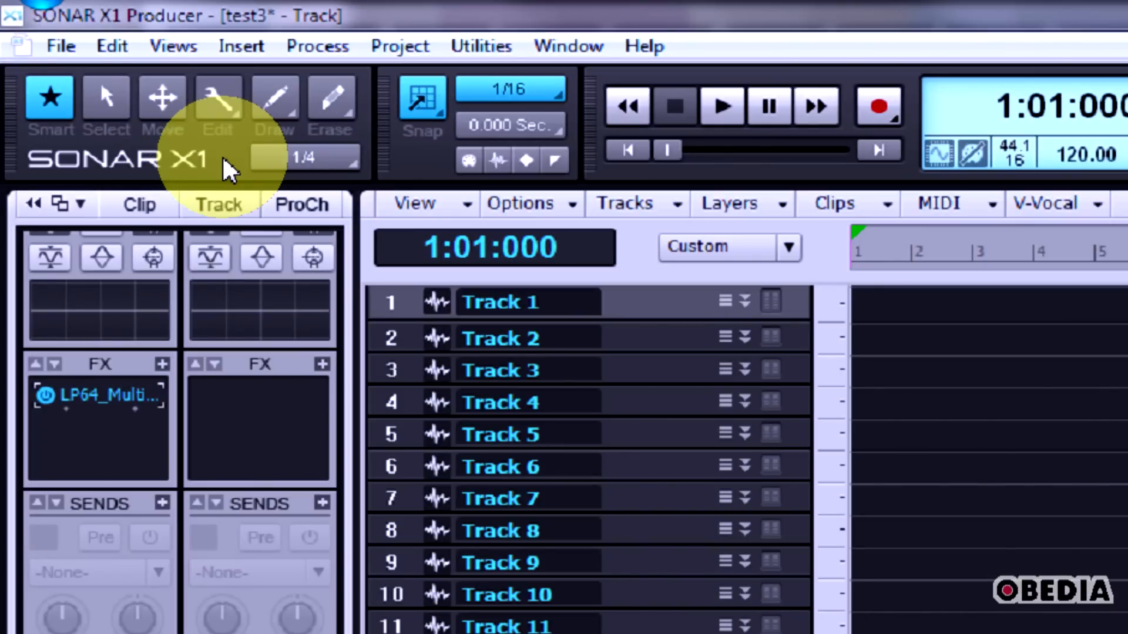
pyautogui.moveTo(106, 97)
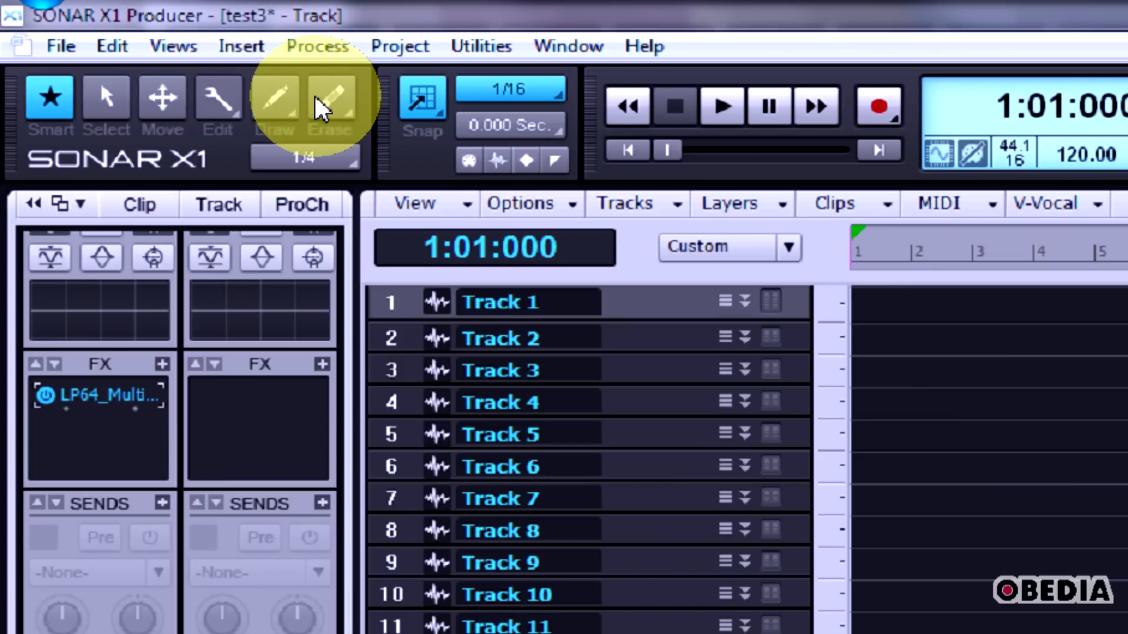
pyautogui.moveTo(237, 104)
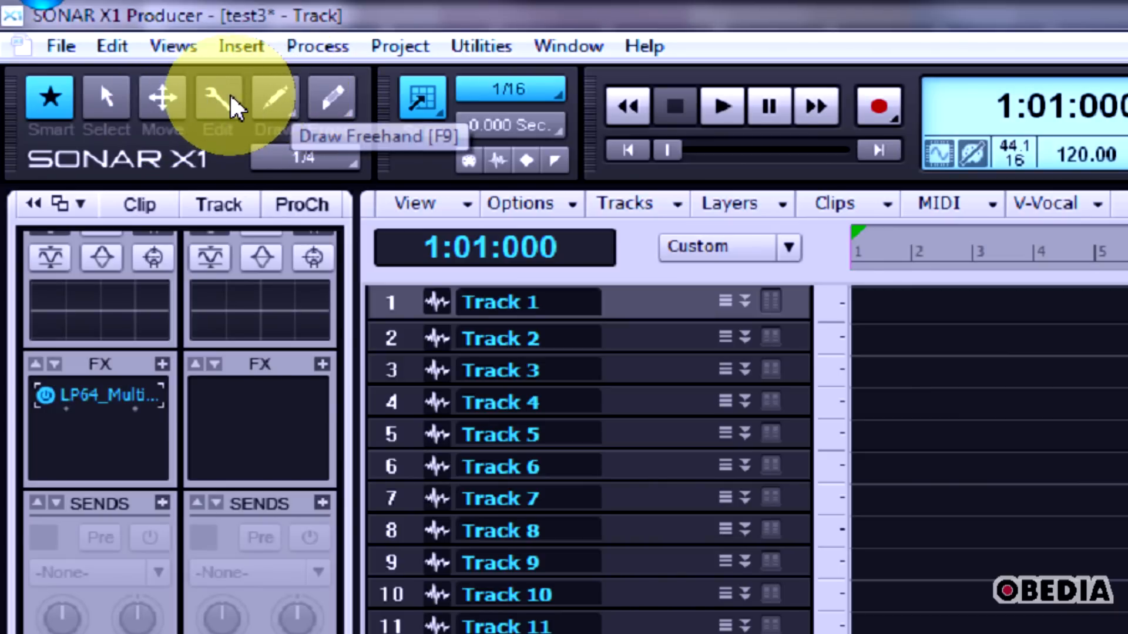
# Point at the Edit and Draw tools, then expand Track 1's header controls
pyautogui.click(51, 96)
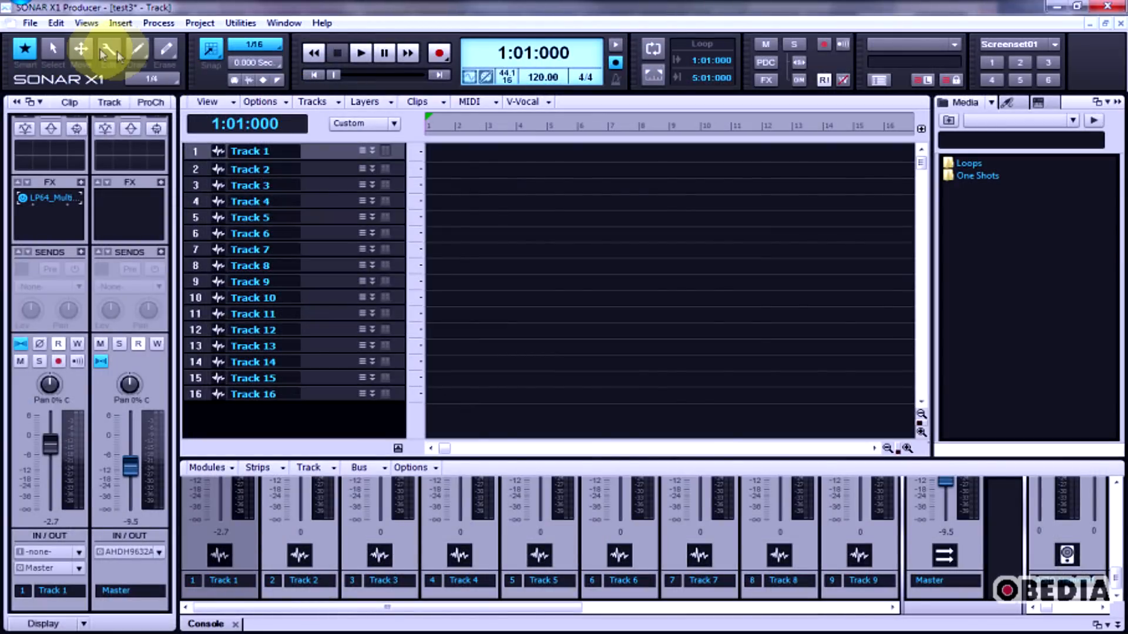
pyautogui.click(137, 48)
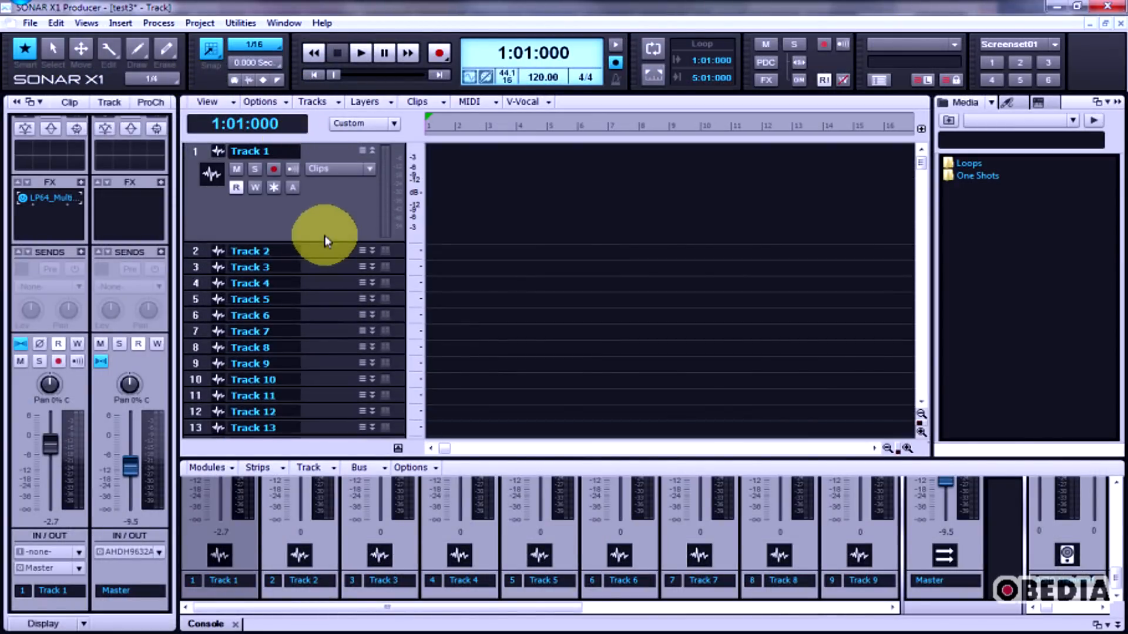
pyautogui.click(30, 23)
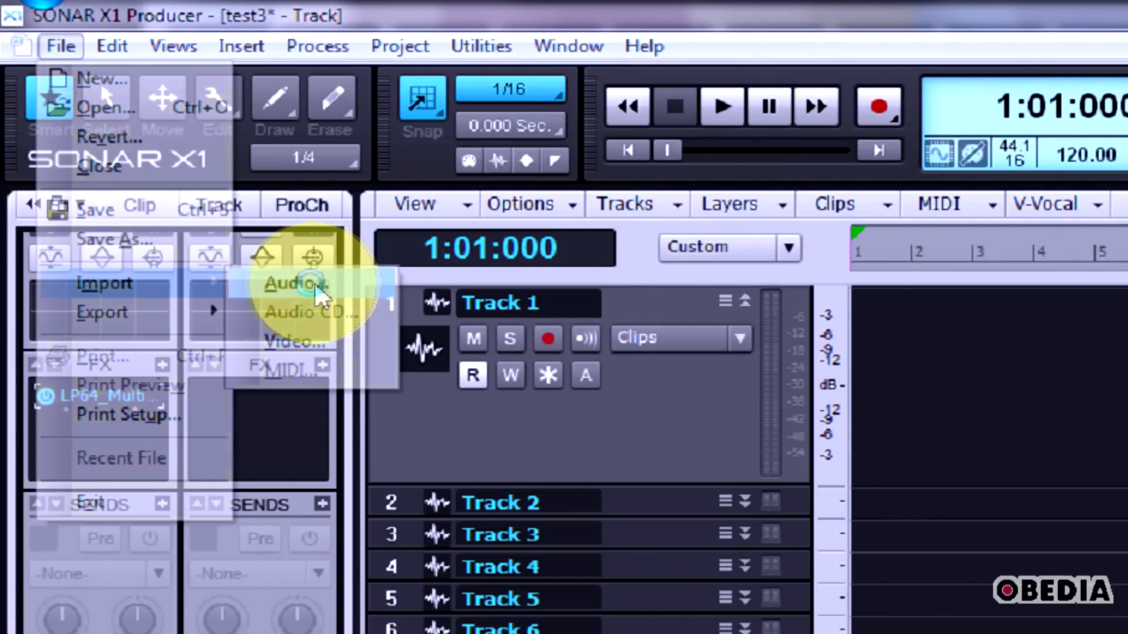
# Import the DBD_175_A_MUSIC_LP5 loop onto Track 1 at bar 1
pyautogui.click(291, 283)
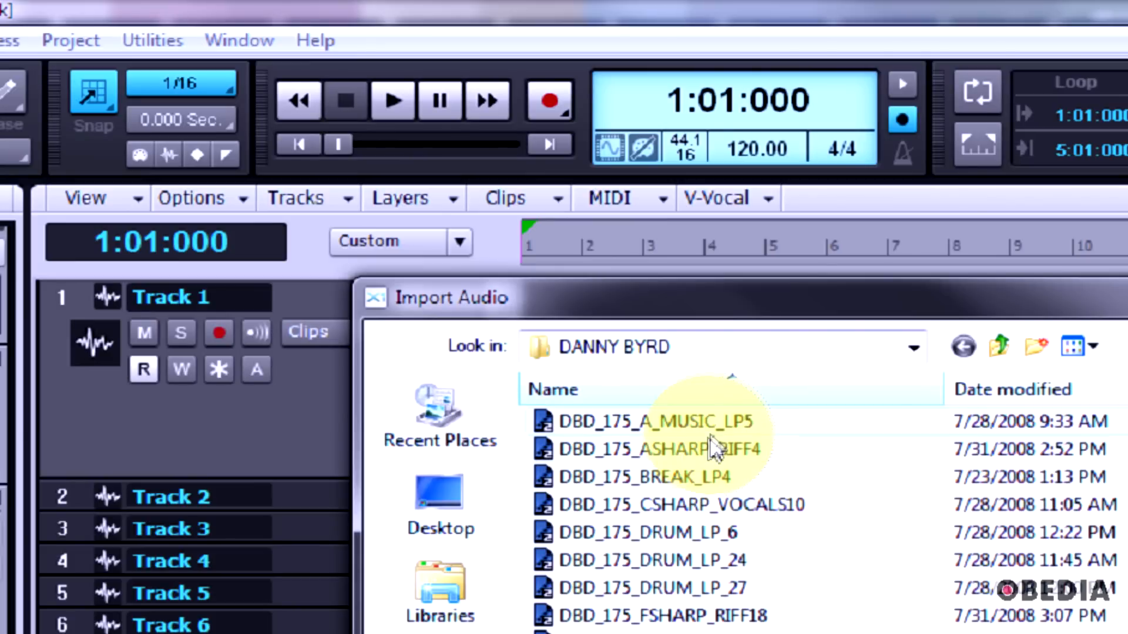
pyautogui.click(654, 422)
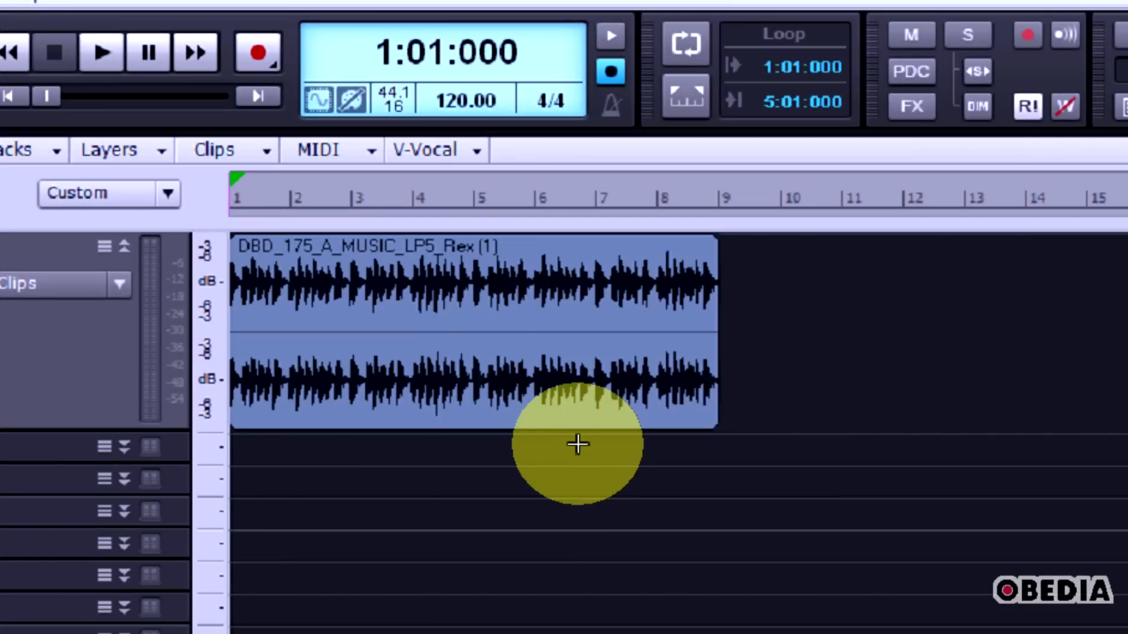
pyautogui.moveTo(262, 392)
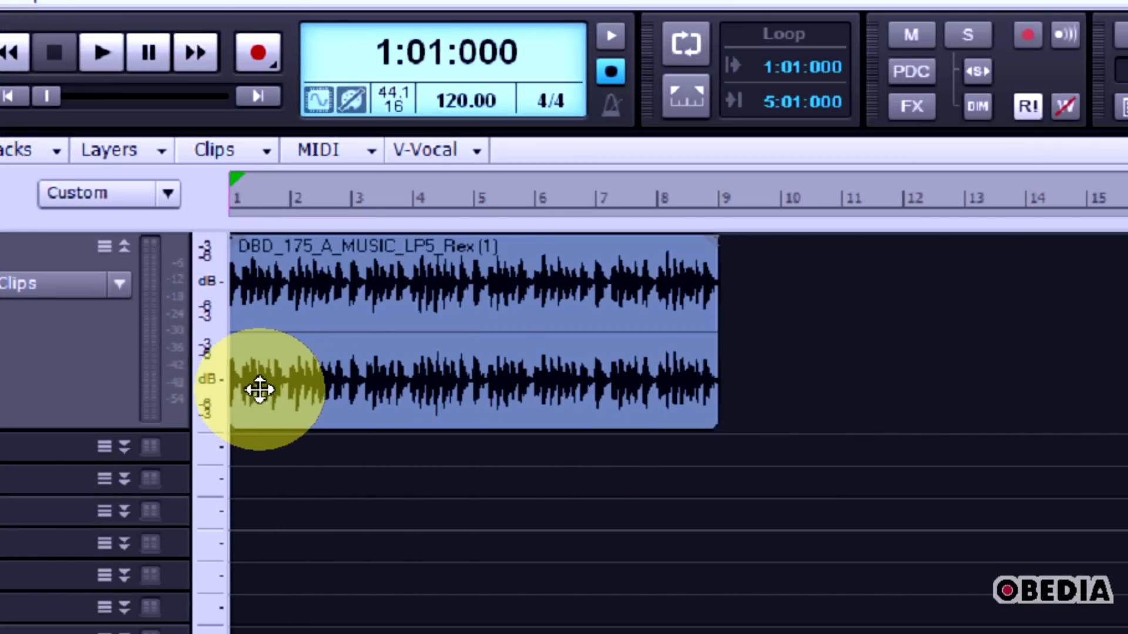
pyautogui.moveTo(277, 320)
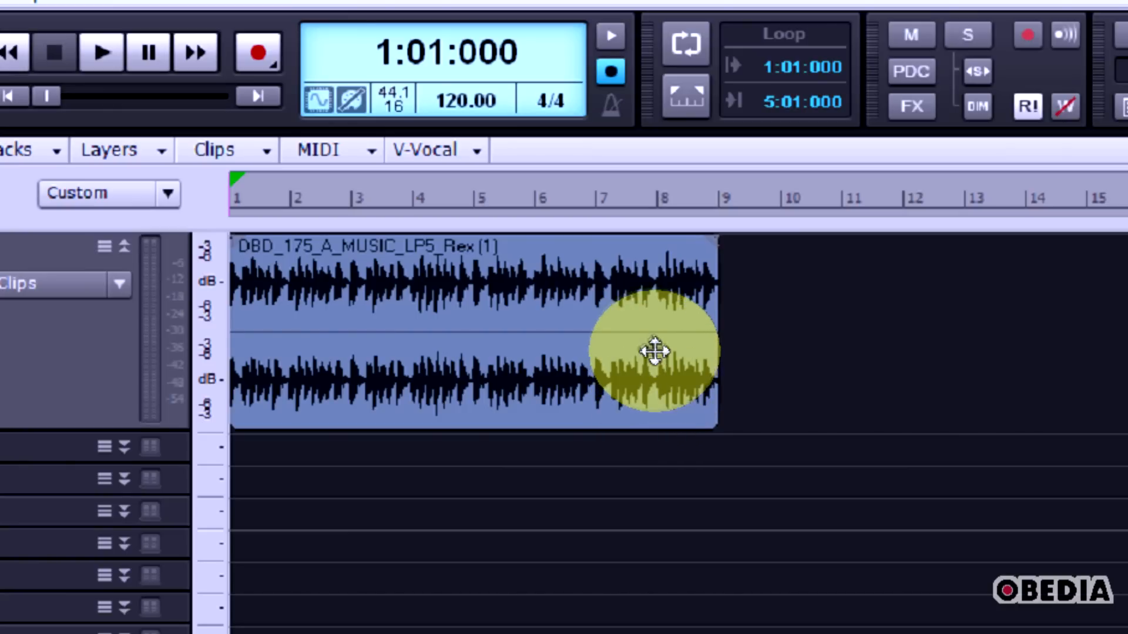
pyautogui.moveTo(647, 302)
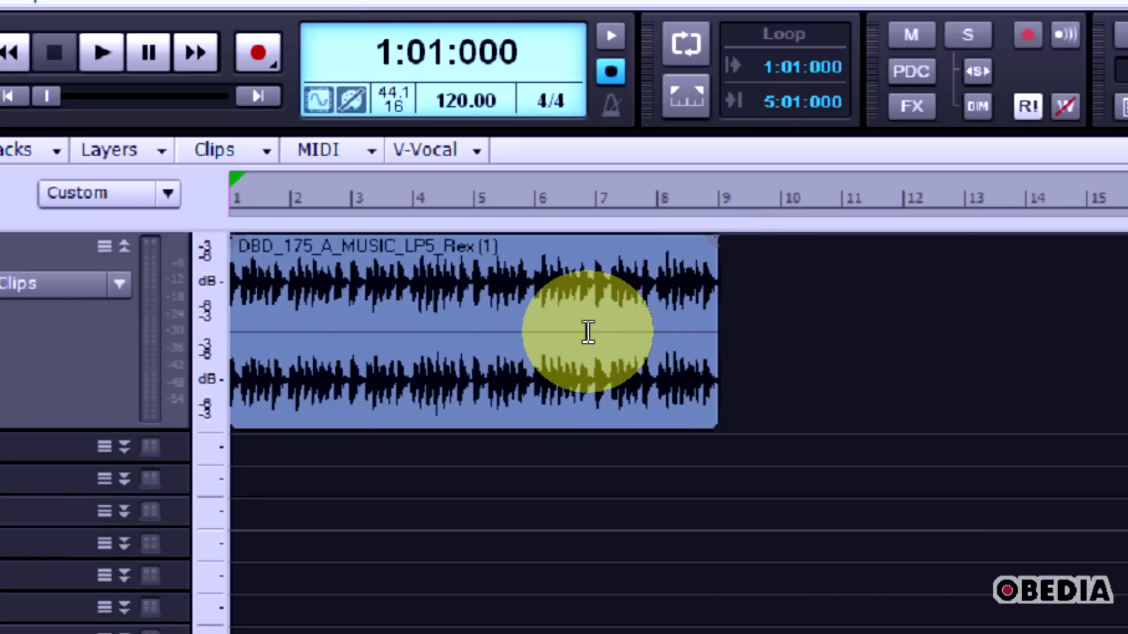
pyautogui.moveTo(374, 332)
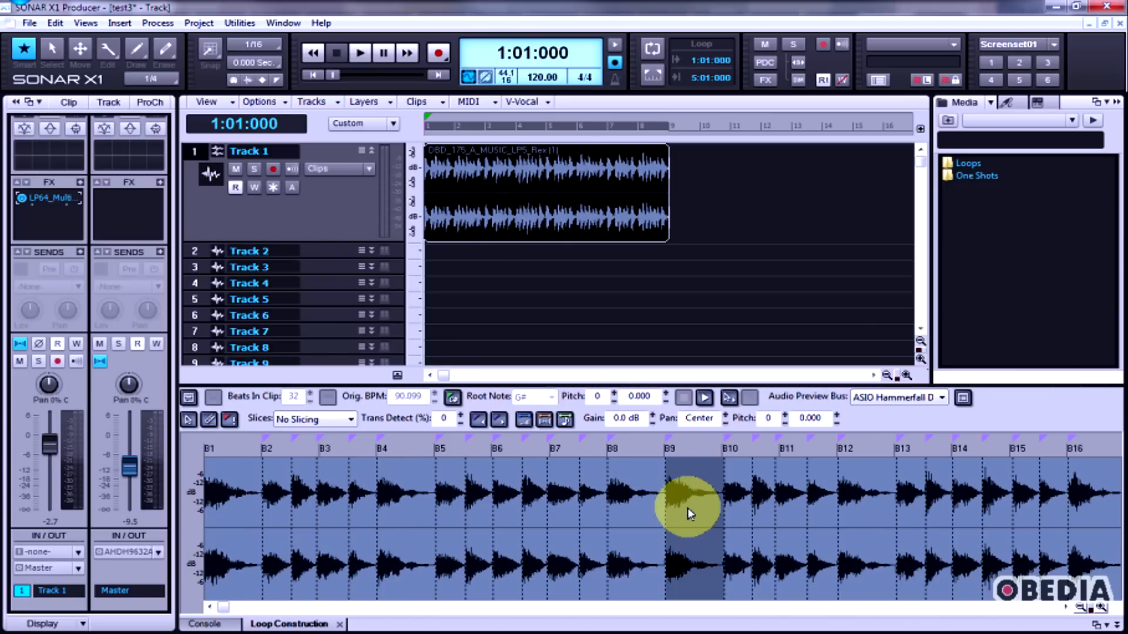
pyautogui.moveTo(689, 516)
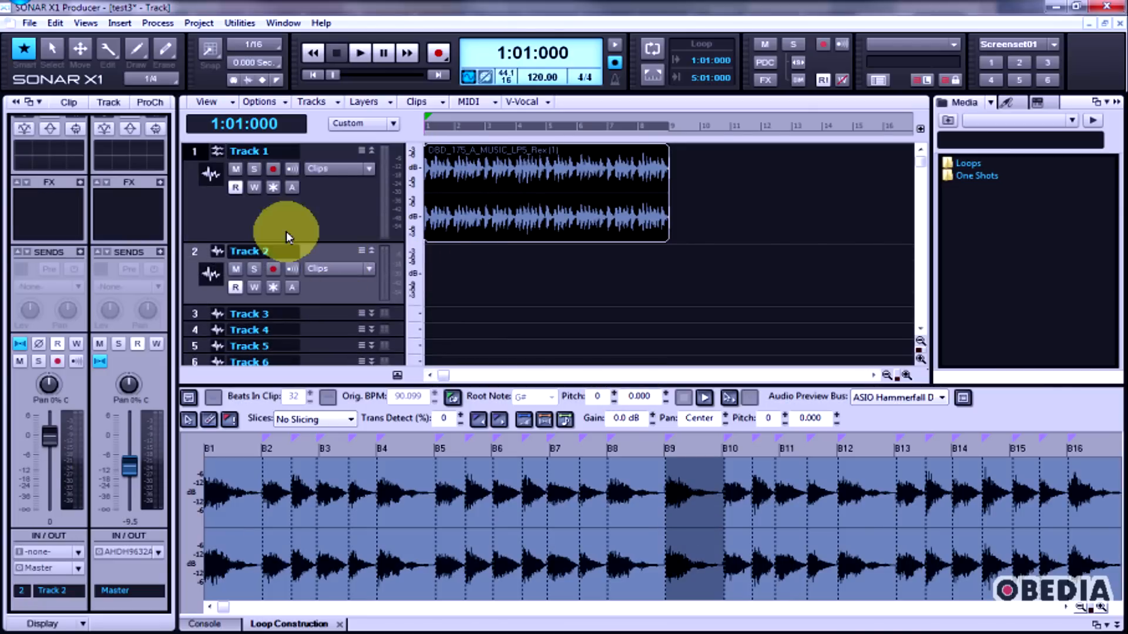
# Expand Track 2 and import the DBD_175_DRUM_LP_27 loop onto it at bar 1
pyautogui.click(29, 23)
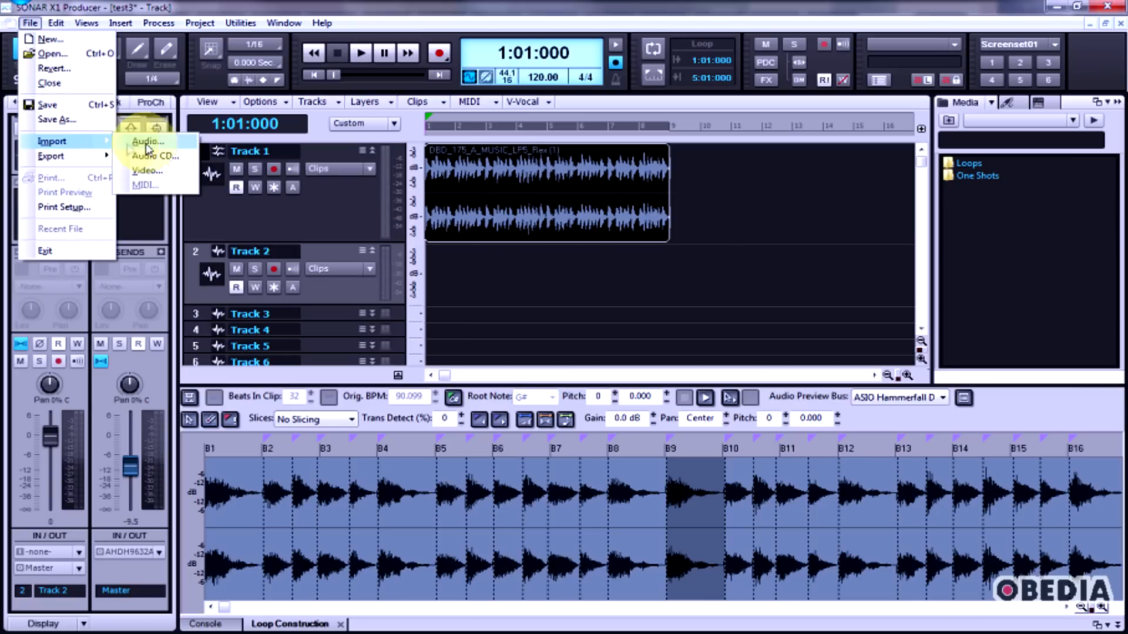
pyautogui.click(147, 141)
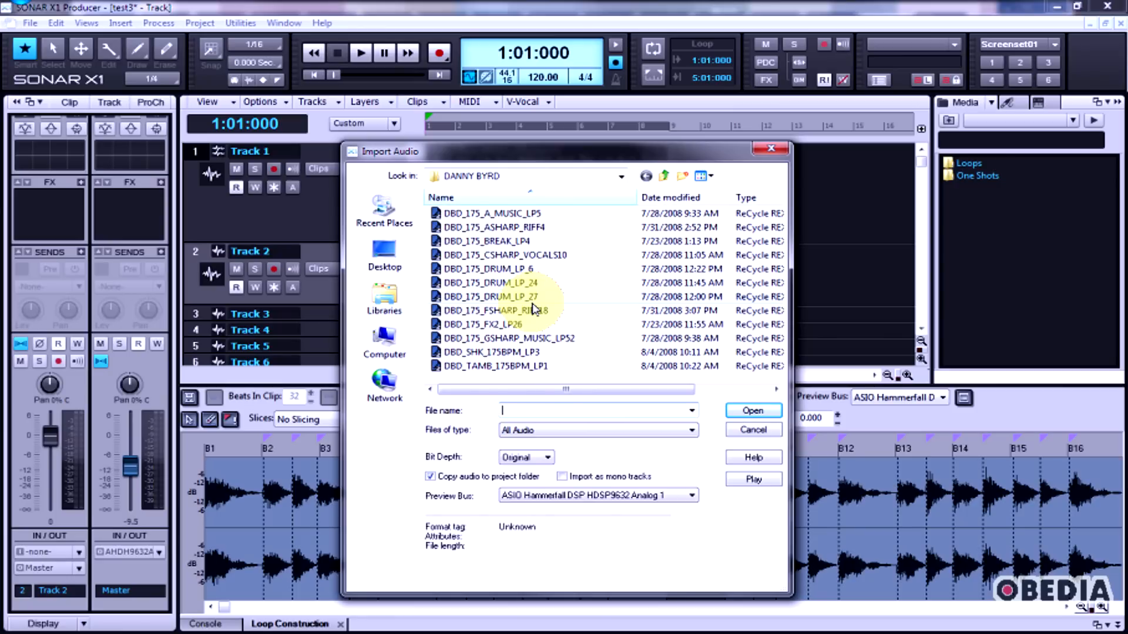
pyautogui.click(752, 410)
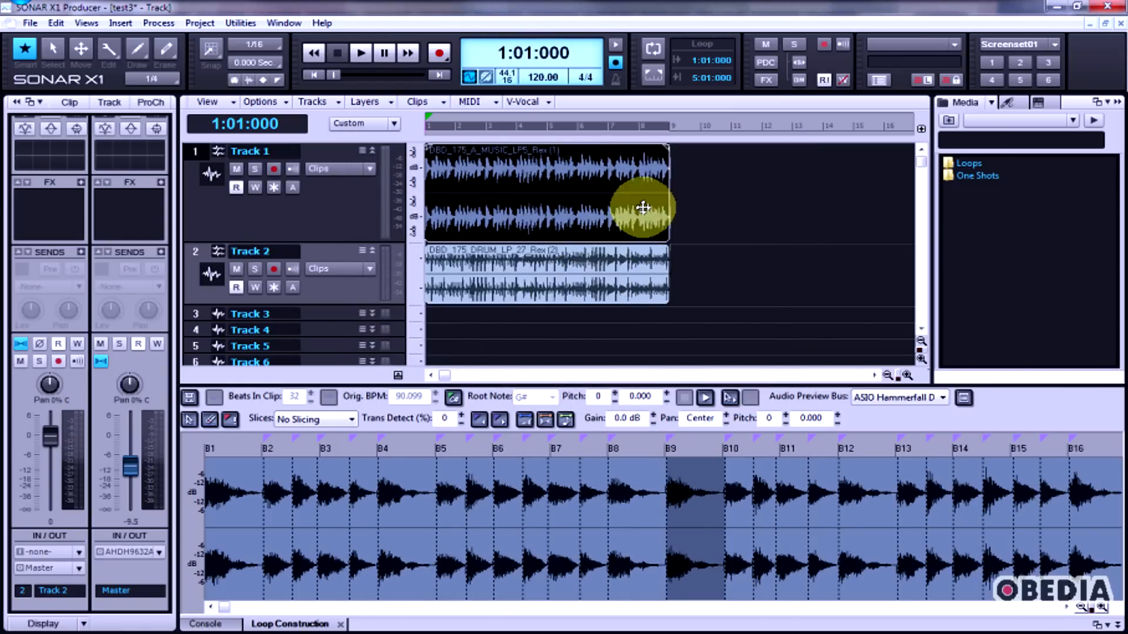
# Play both loops together and select the music and drum clips
pyautogui.click(360, 52)
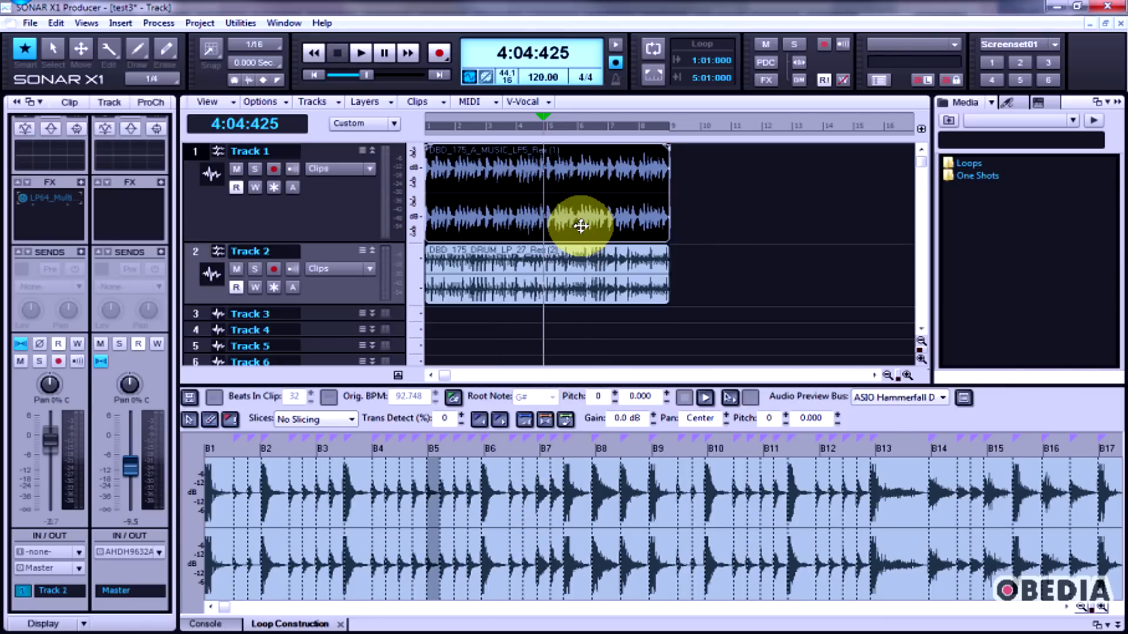
pyautogui.click(506, 276)
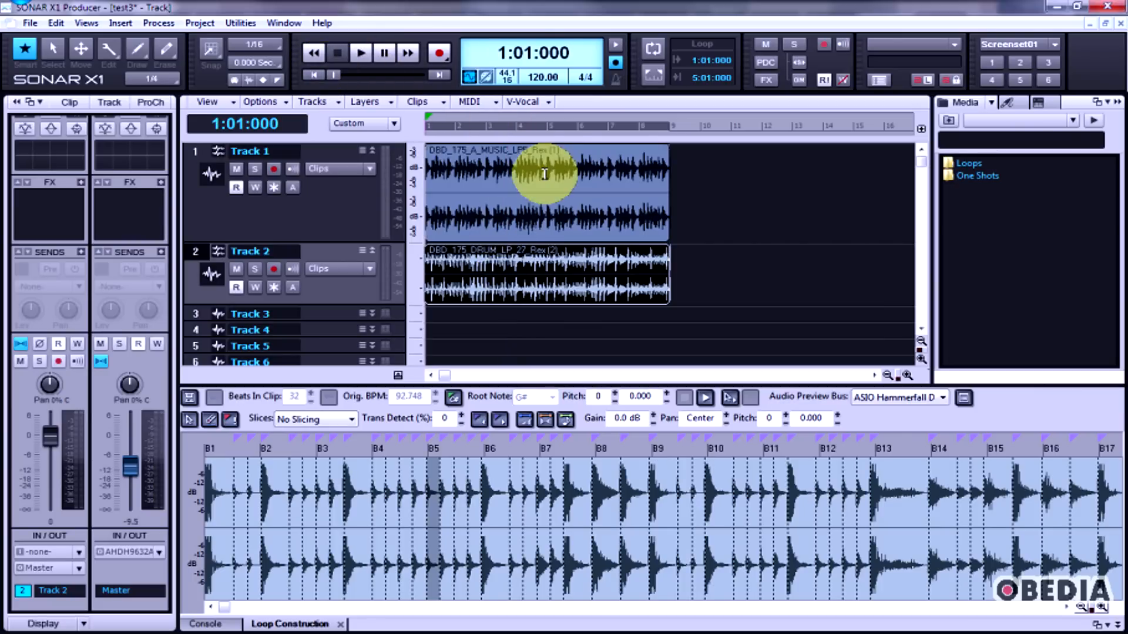
pyautogui.click(360, 52)
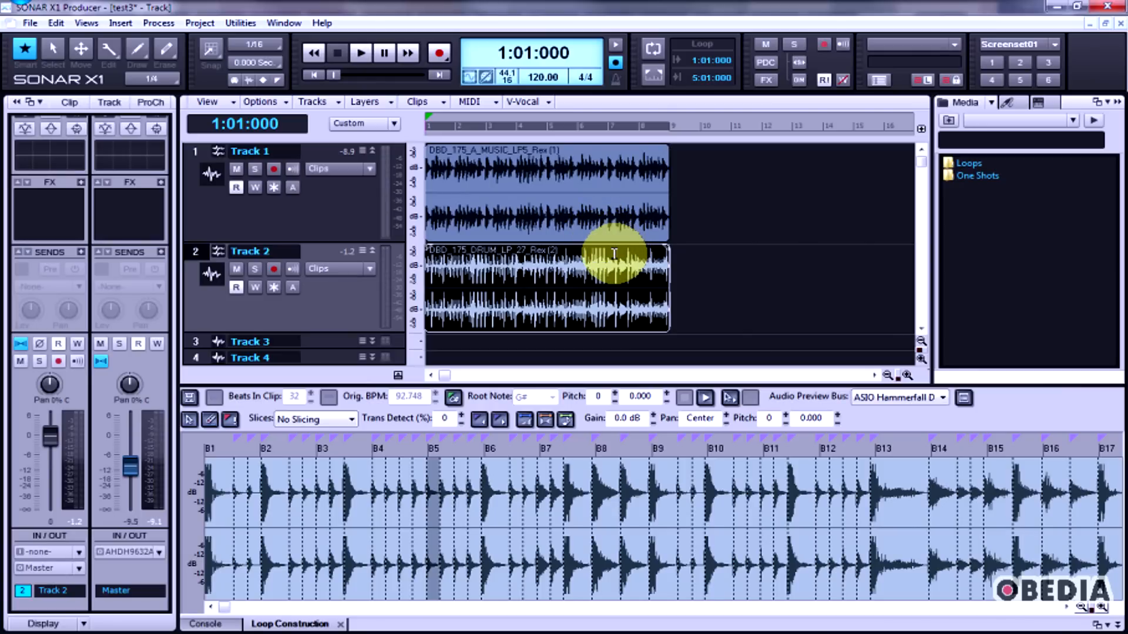
pyautogui.moveTo(587, 256)
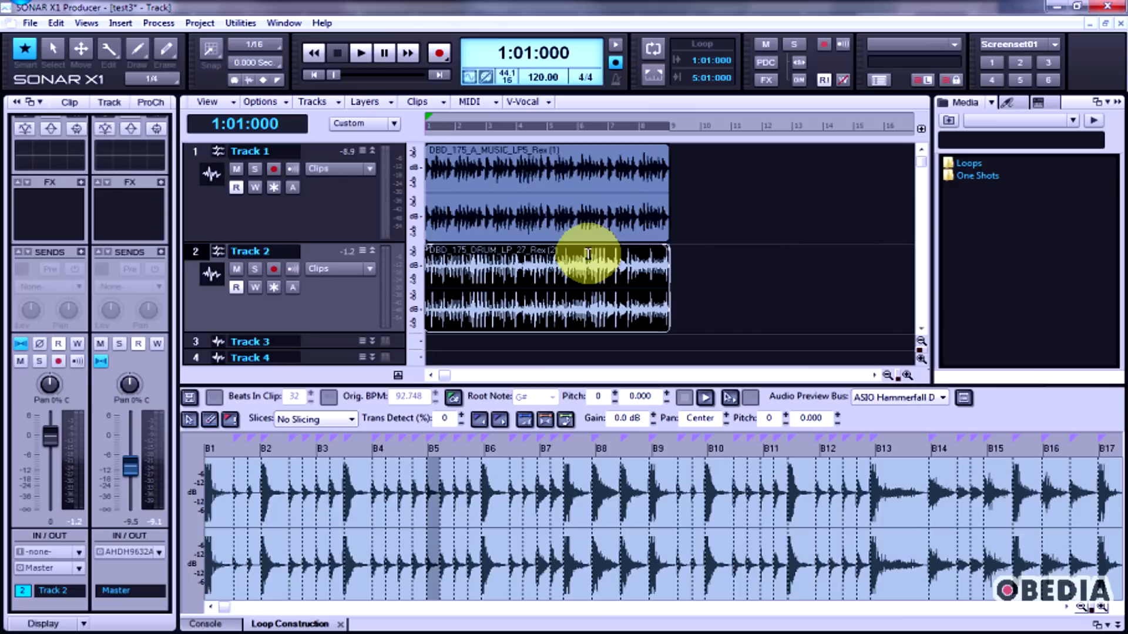
pyautogui.moveTo(593, 255)
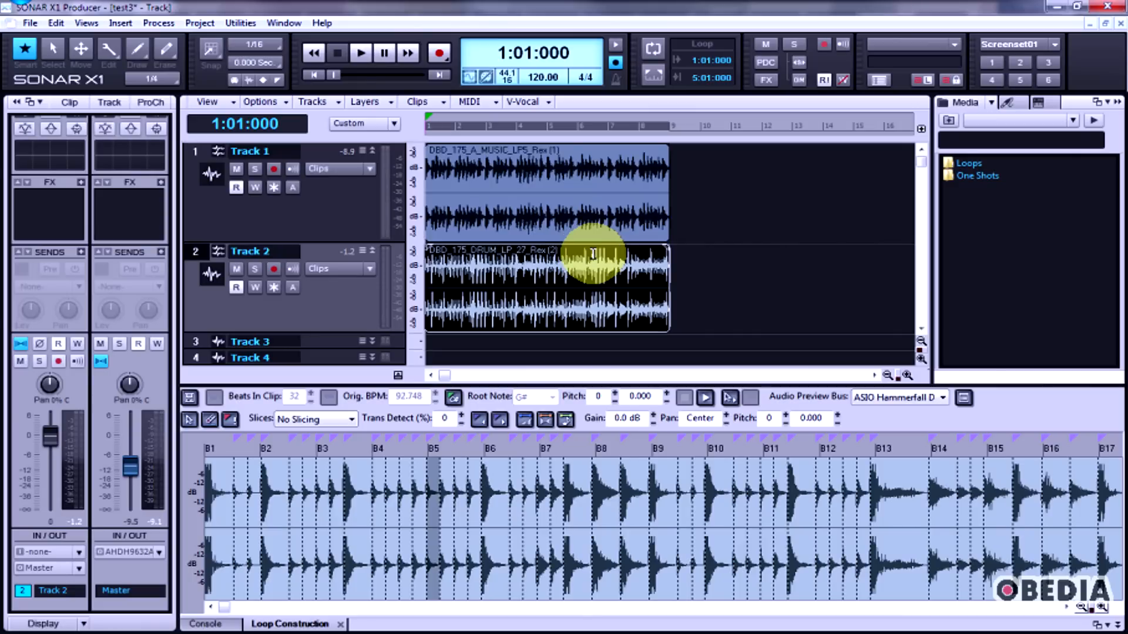
pyautogui.moveTo(547, 255)
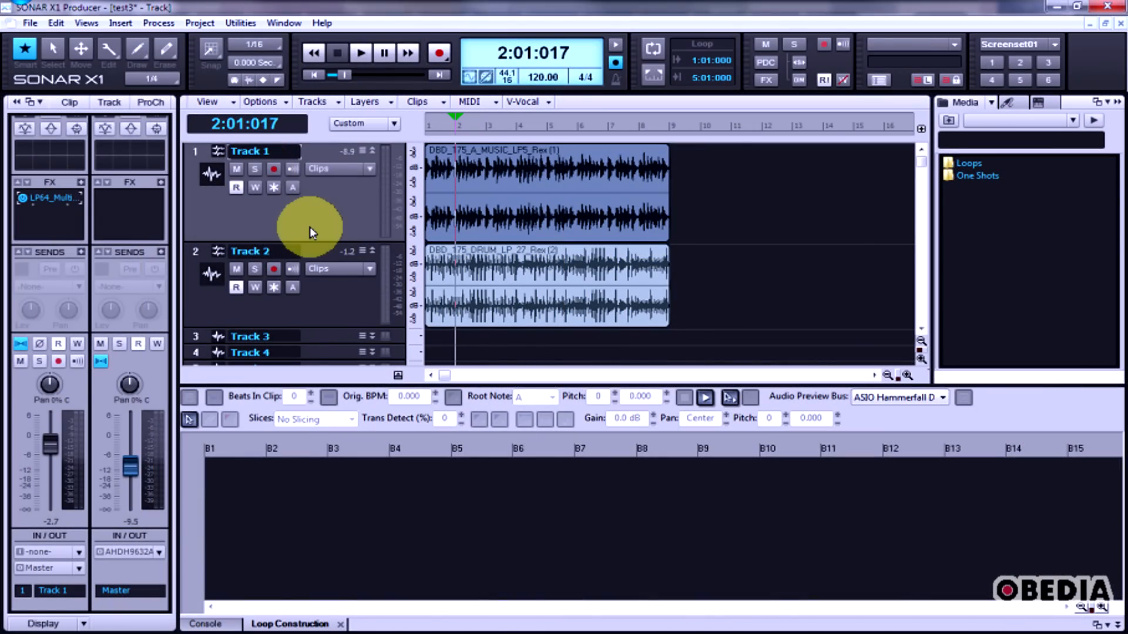
pyautogui.moveTo(283, 241)
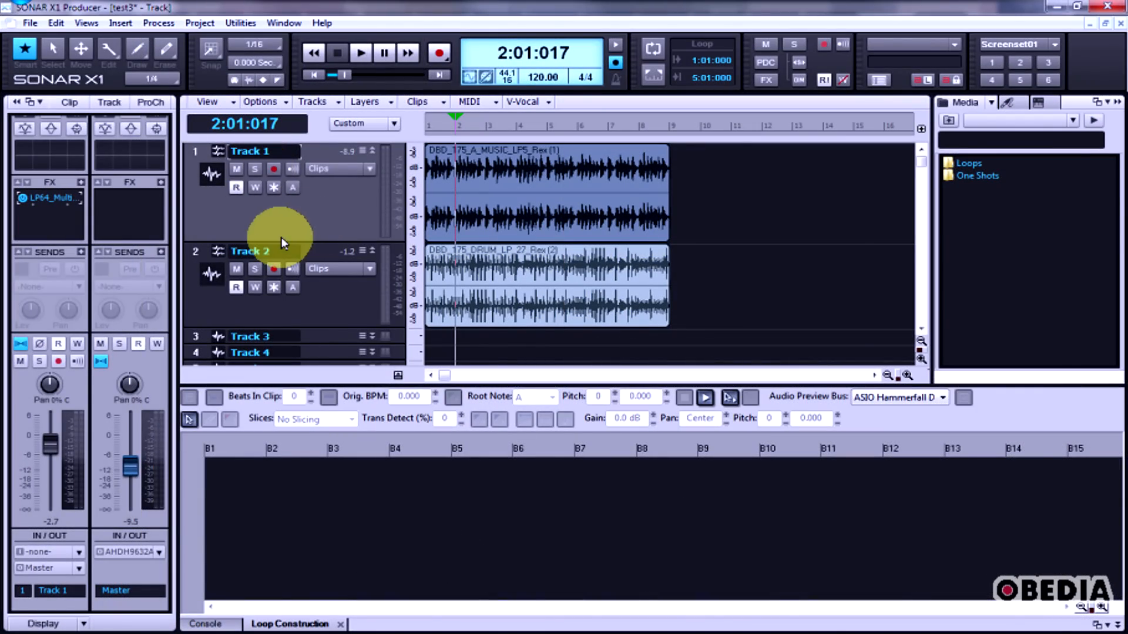
# Choose Insert > Soft Synth > Cakewalk TTS-1 to reach its insert options
pyautogui.click(119, 23)
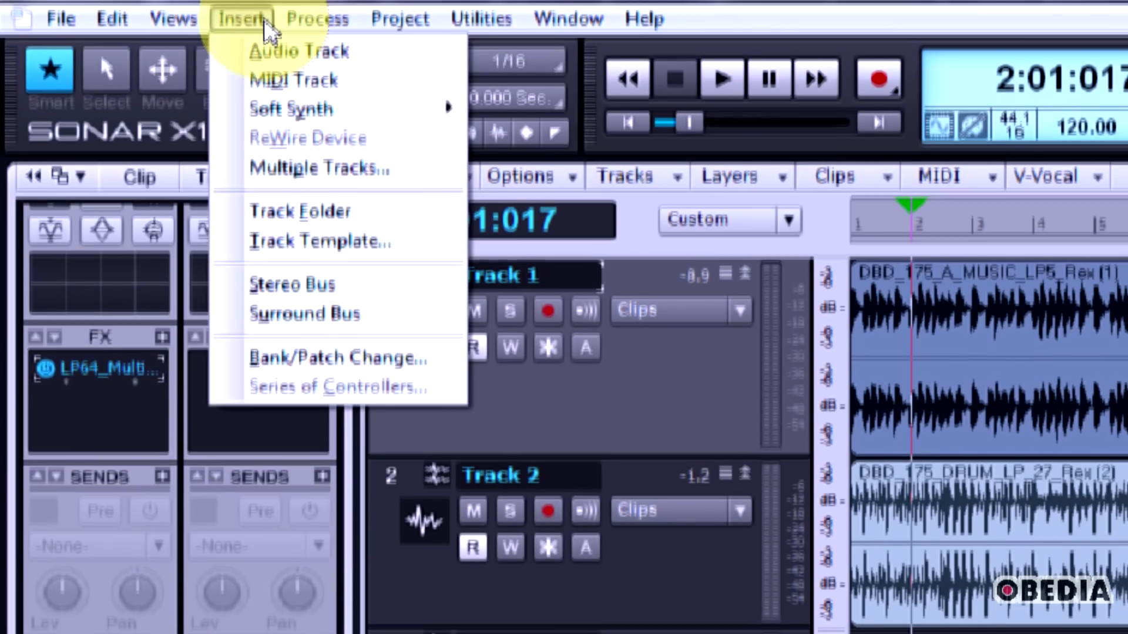
pyautogui.moveTo(294, 107)
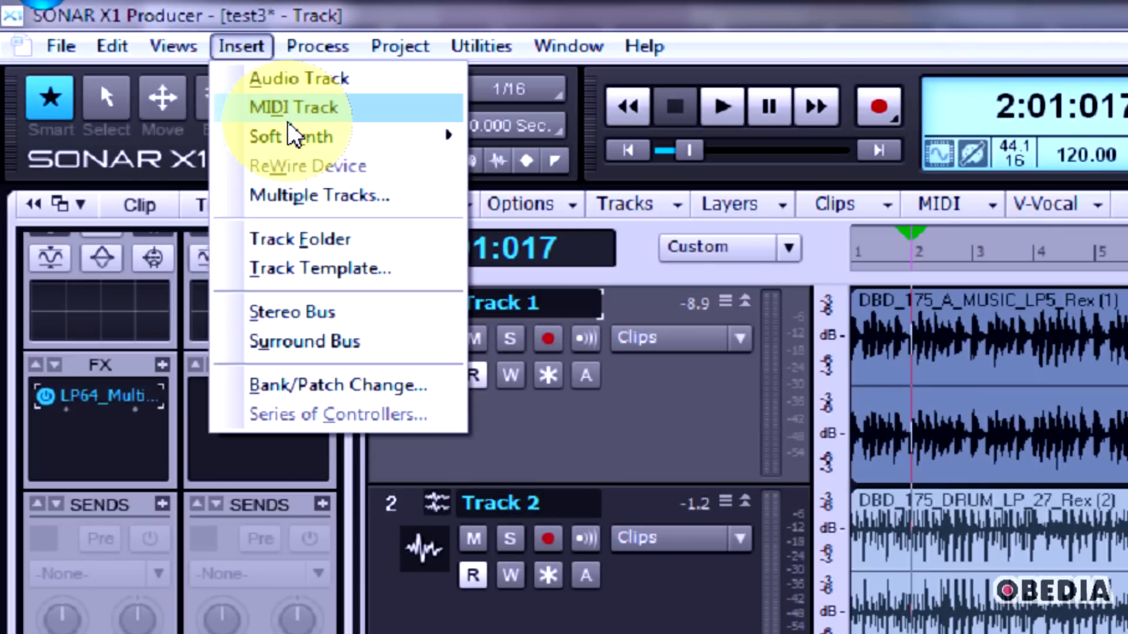
pyautogui.moveTo(291, 136)
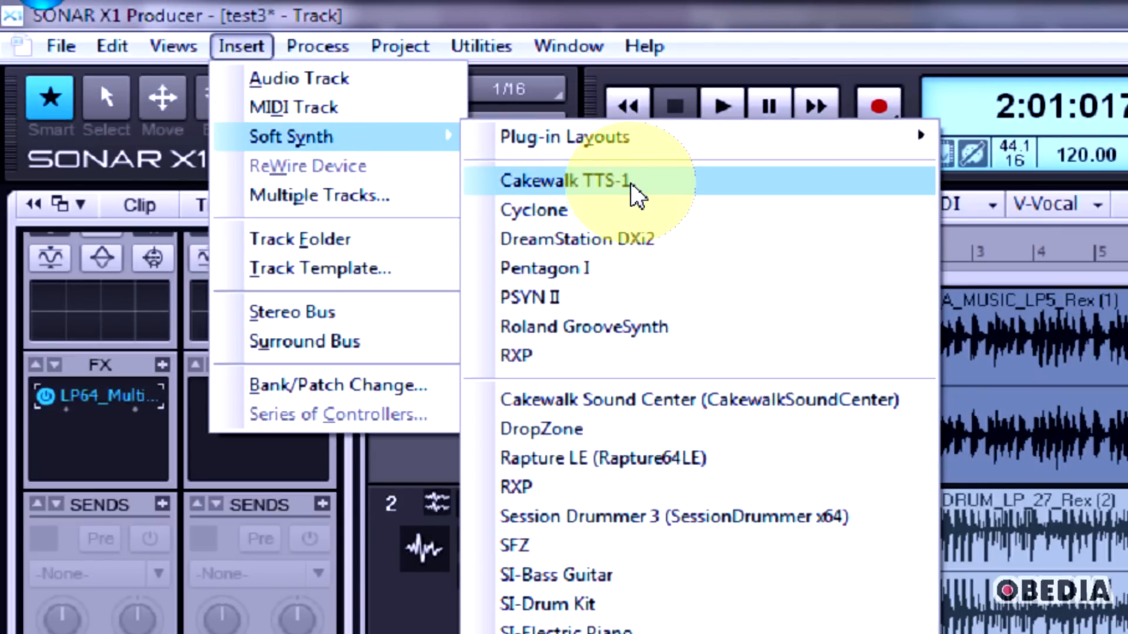
pyautogui.click(567, 180)
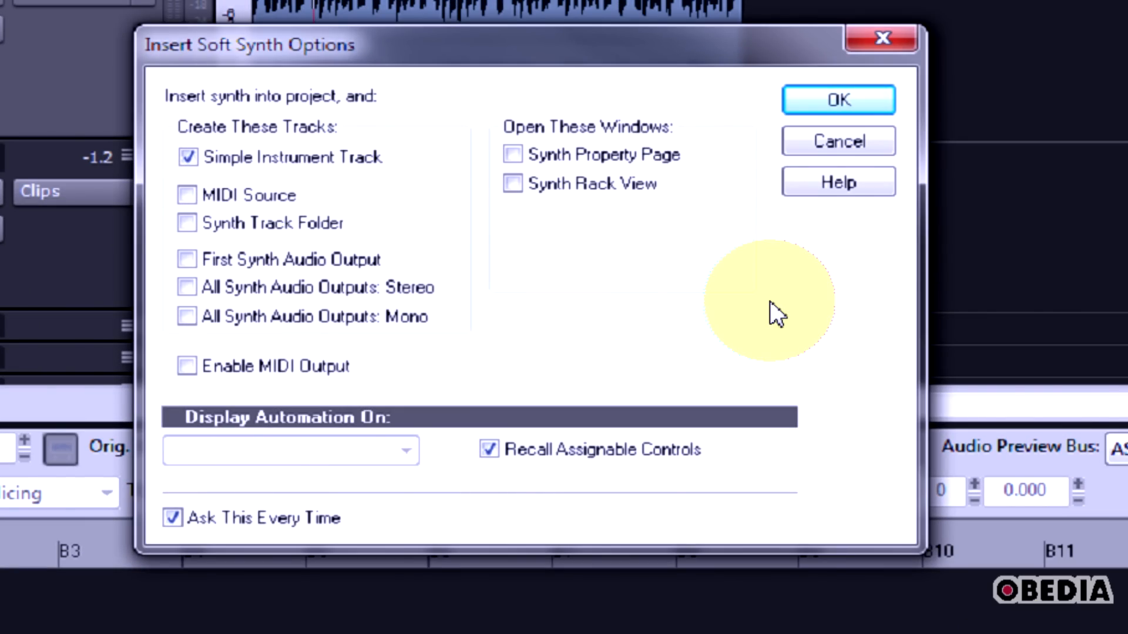
# Insert Cakewalk TTS-1 as a simple instrument track with its synth property page shown
pyautogui.click(513, 154)
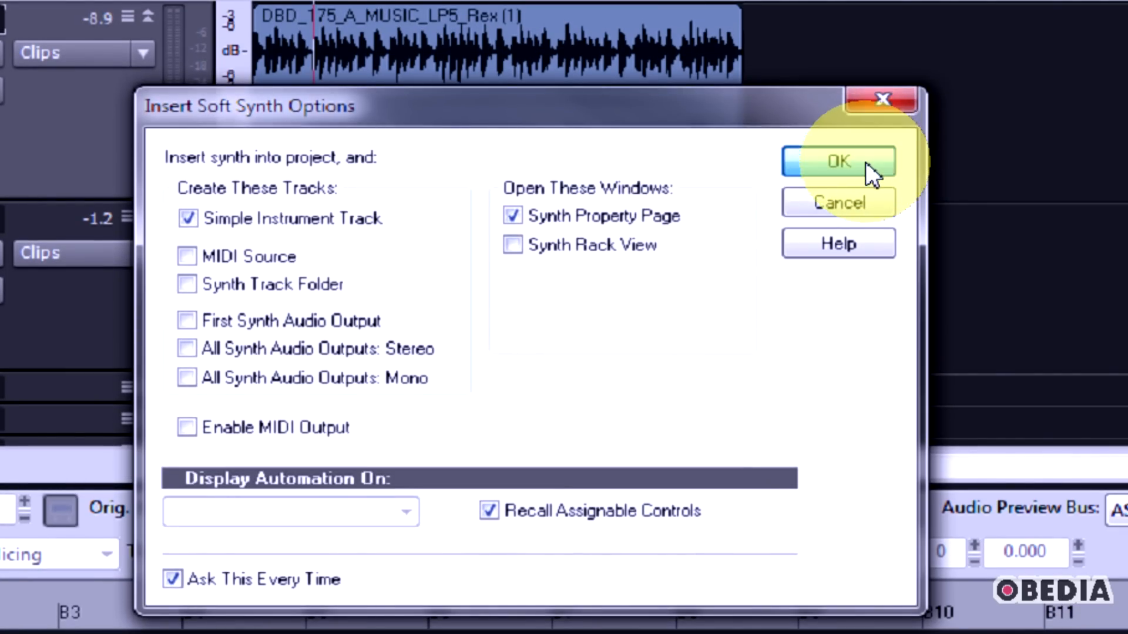
pyautogui.click(838, 161)
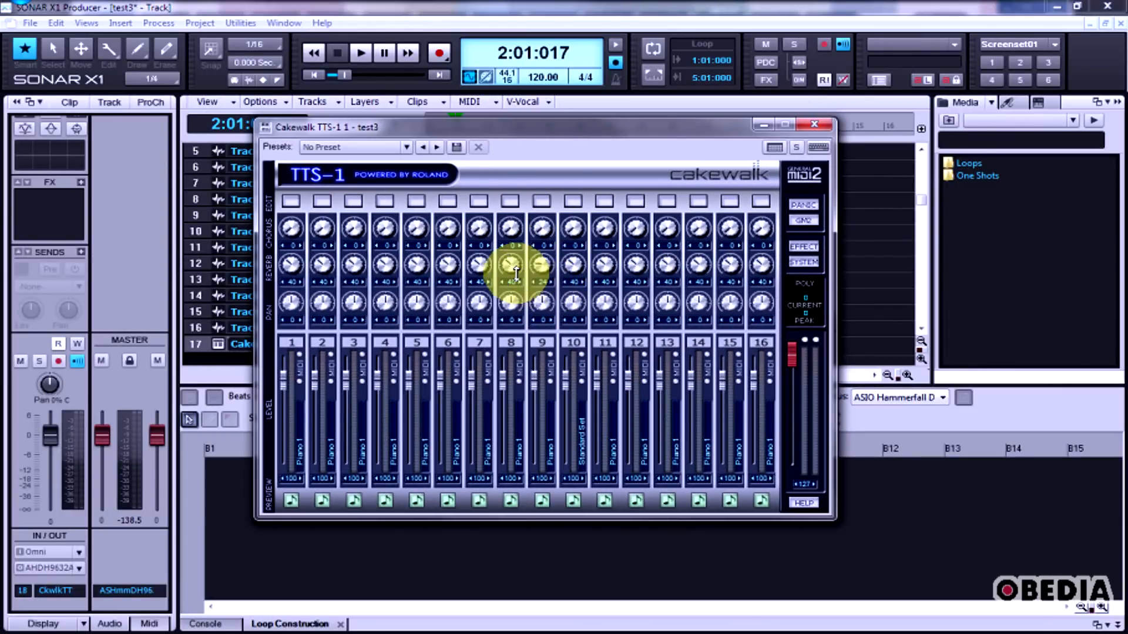
# Close the TTS-1 synth panel, leaving the TTS-1 instrument on Track 17
pyautogui.click(813, 124)
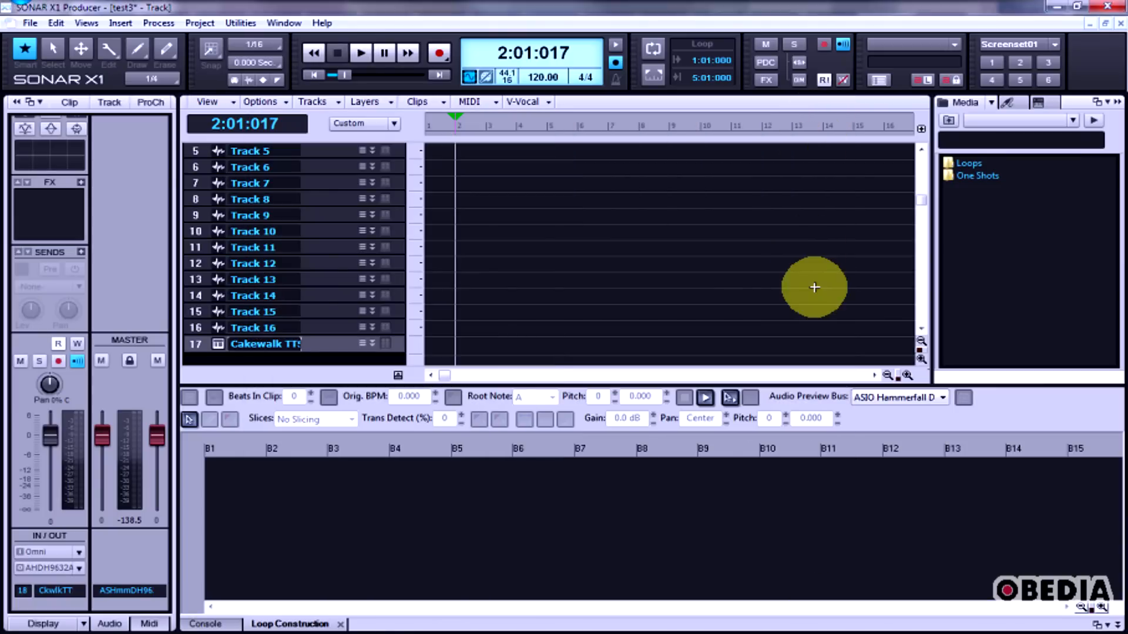
pyautogui.moveTo(925, 237)
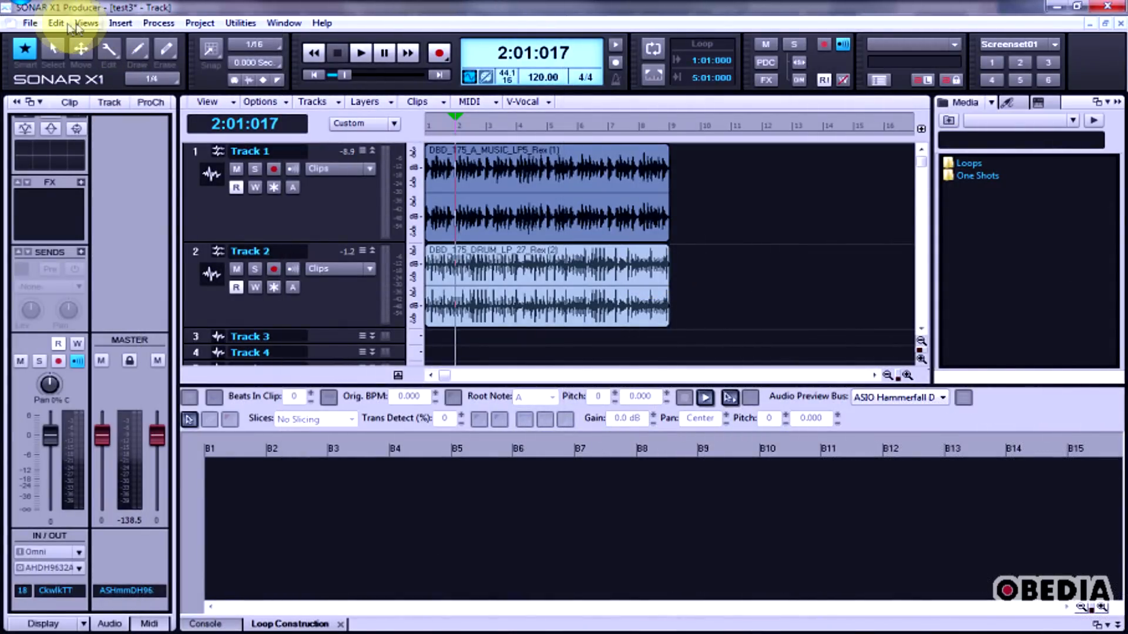
# Review Preferences audio Devices, Driver Settings and Playback and Recording pages (ASIO mode)
pyautogui.click(88, 193)
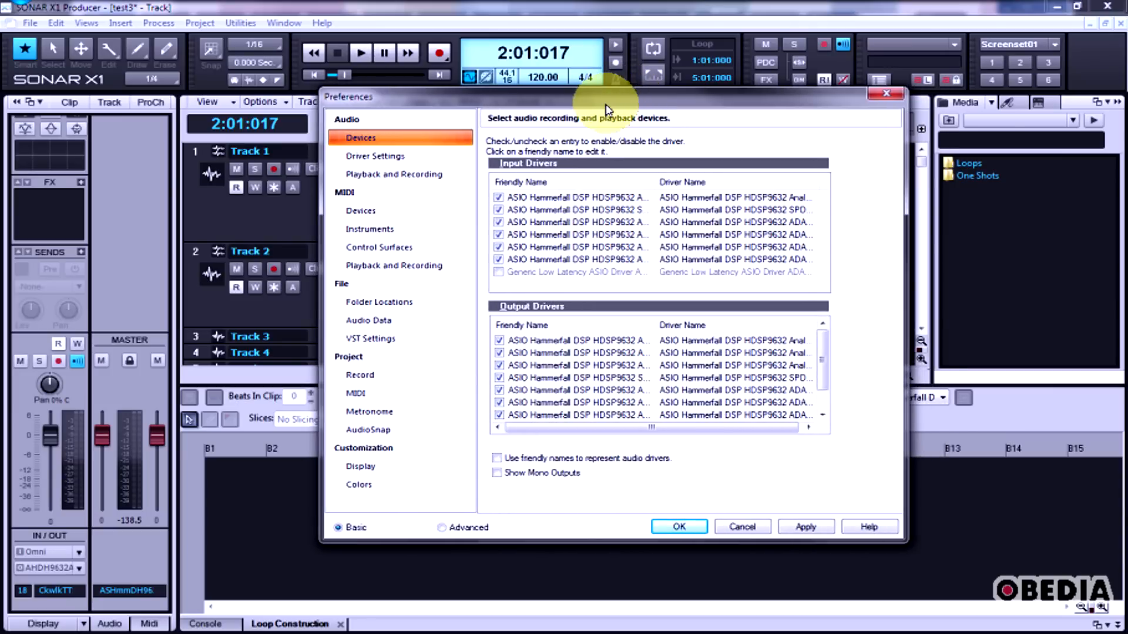
pyautogui.moveTo(601, 270)
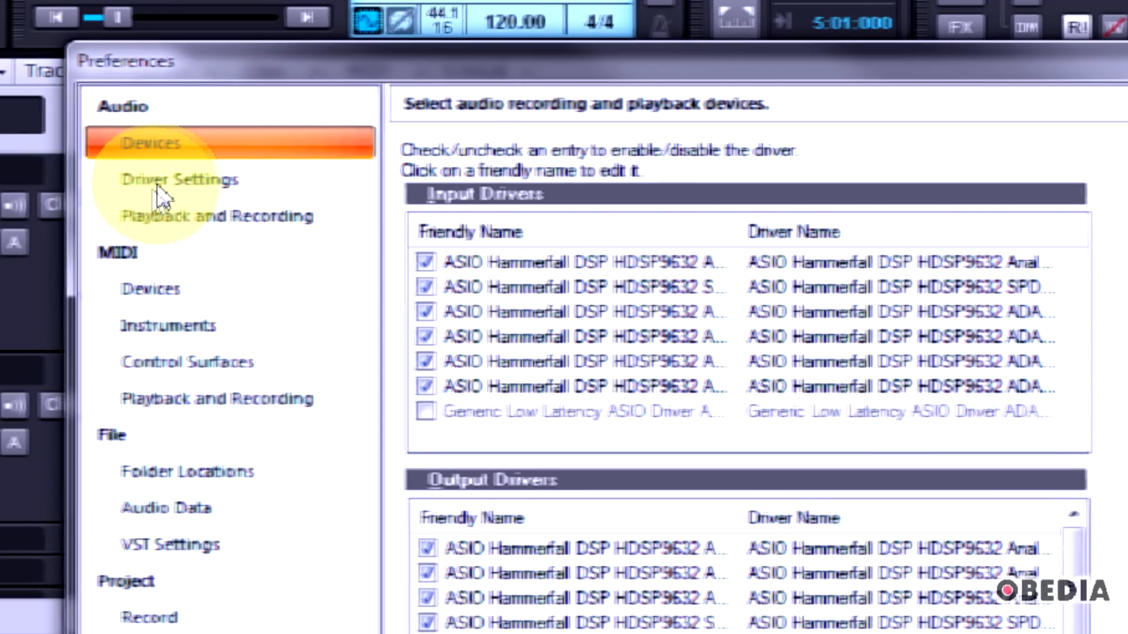
pyautogui.click(179, 179)
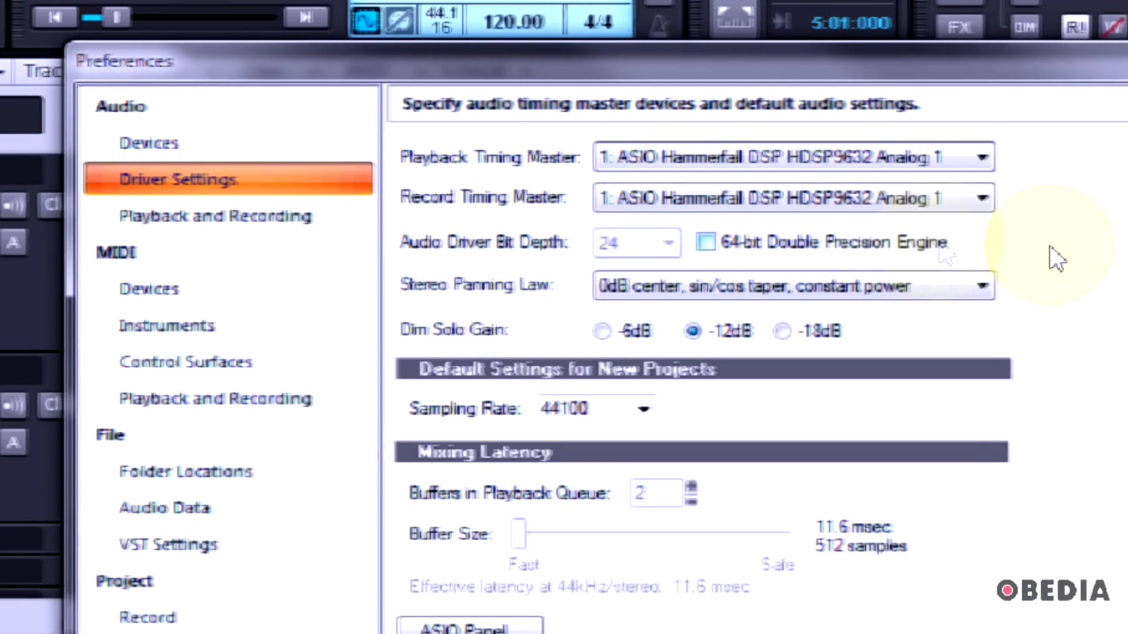
pyautogui.click(148, 144)
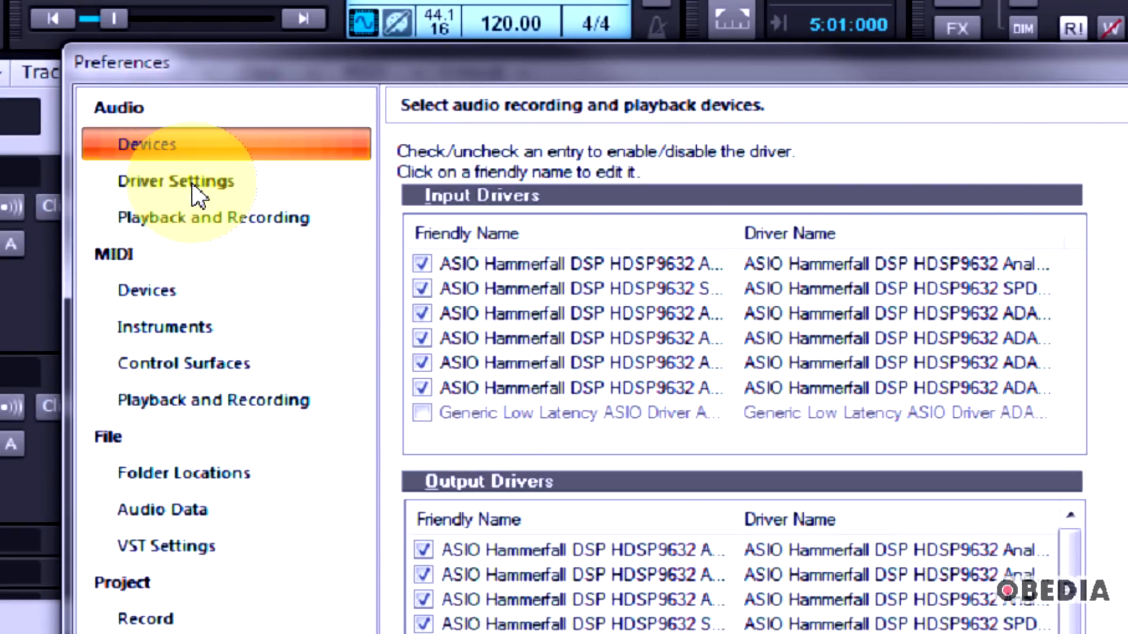
pyautogui.click(175, 180)
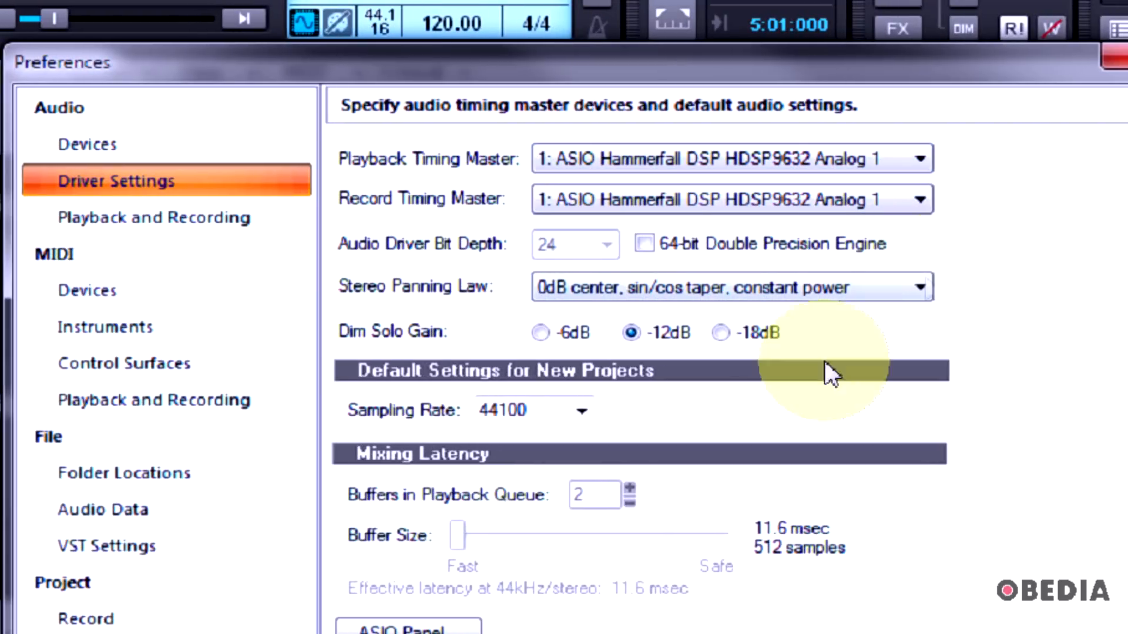
pyautogui.click(154, 217)
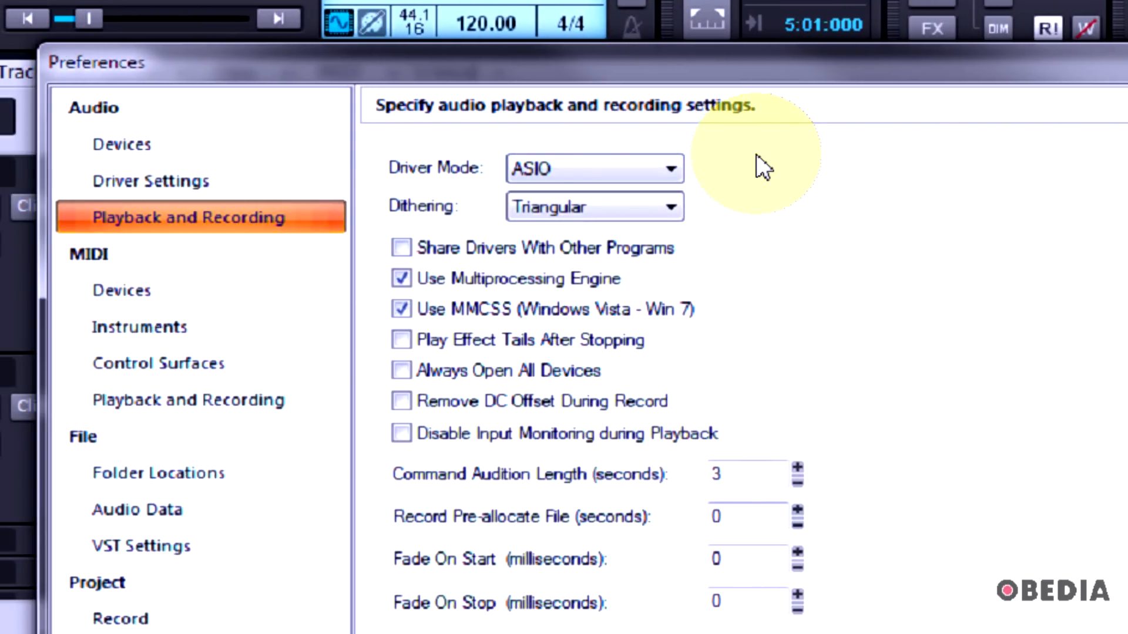
pyautogui.moveTo(504, 360)
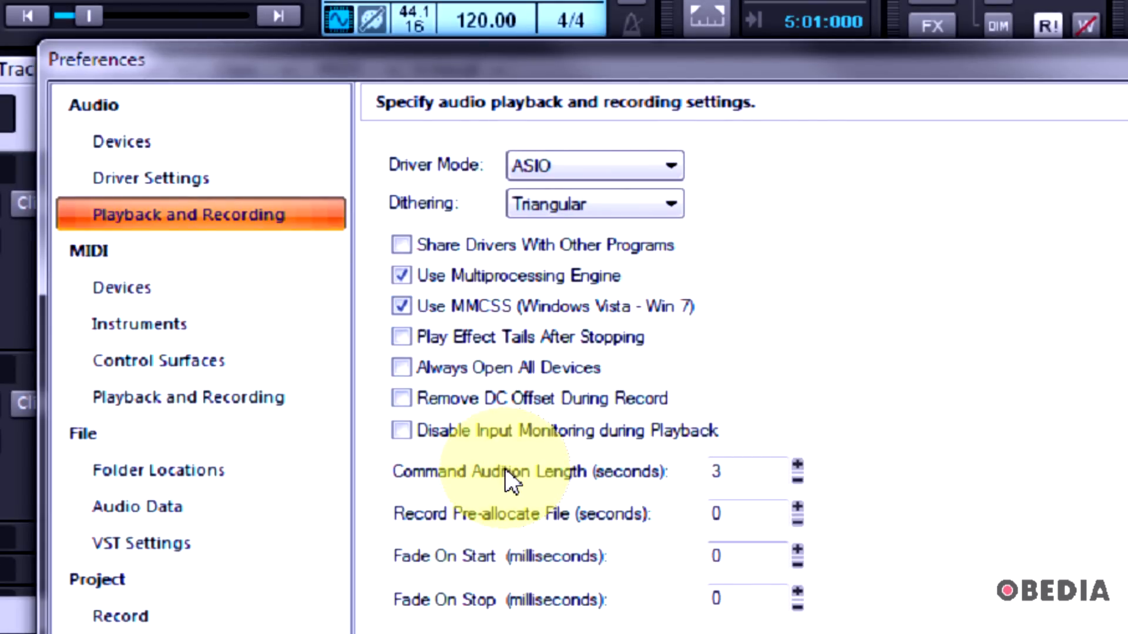
# Enable HDSP9632 Midi input/output, review Instruments and Control Surfaces, then leave Preferences
pyautogui.click(141, 287)
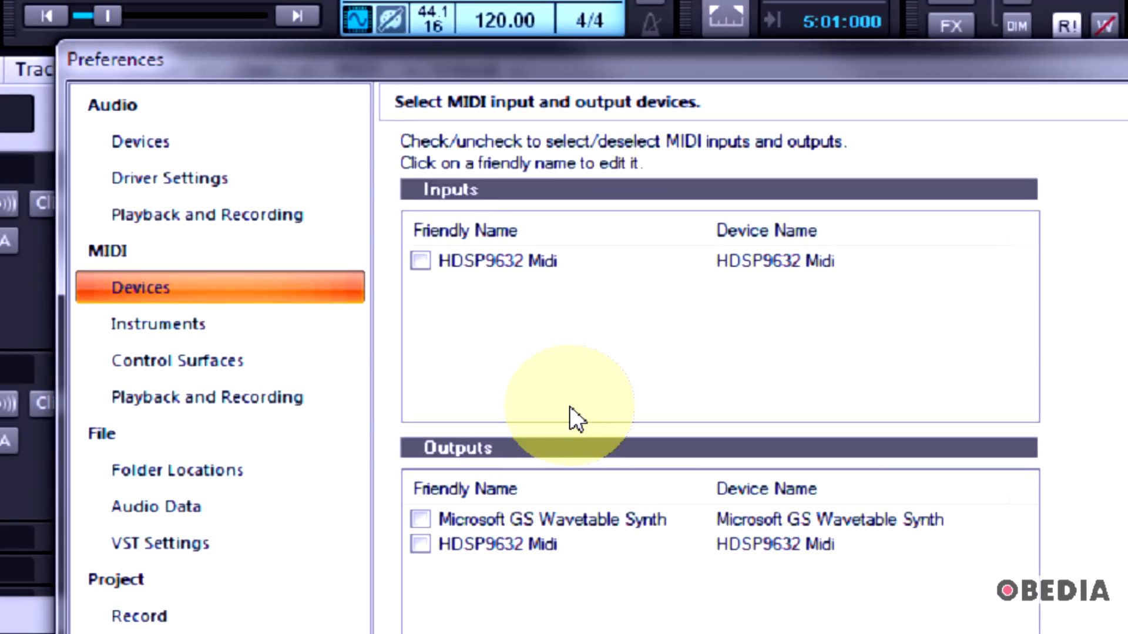
pyautogui.click(420, 260)
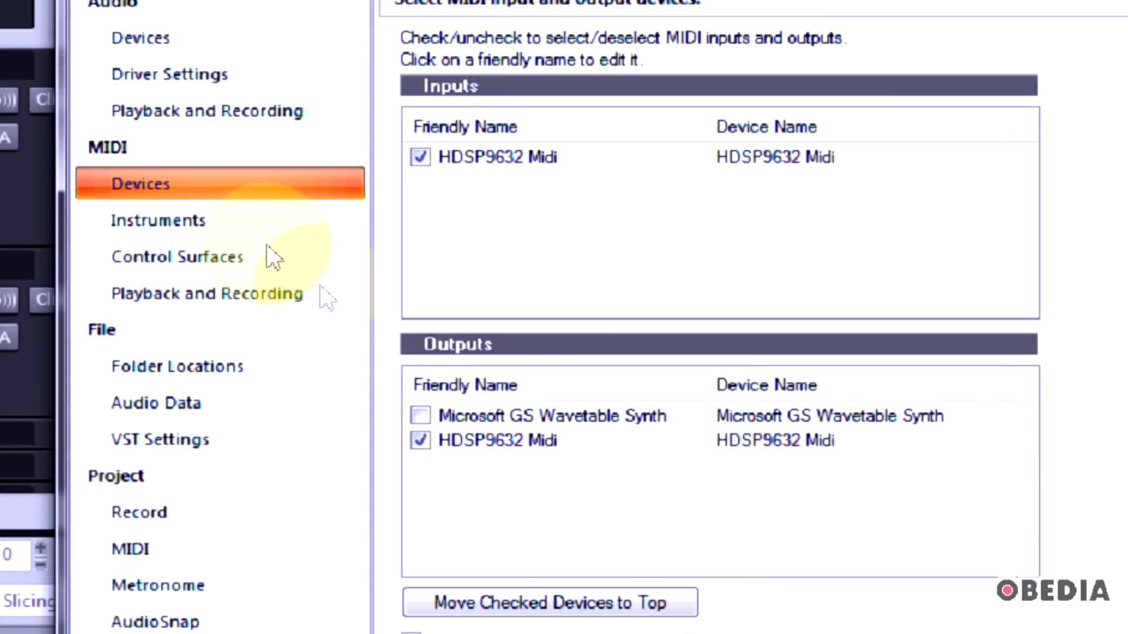
pyautogui.click(154, 221)
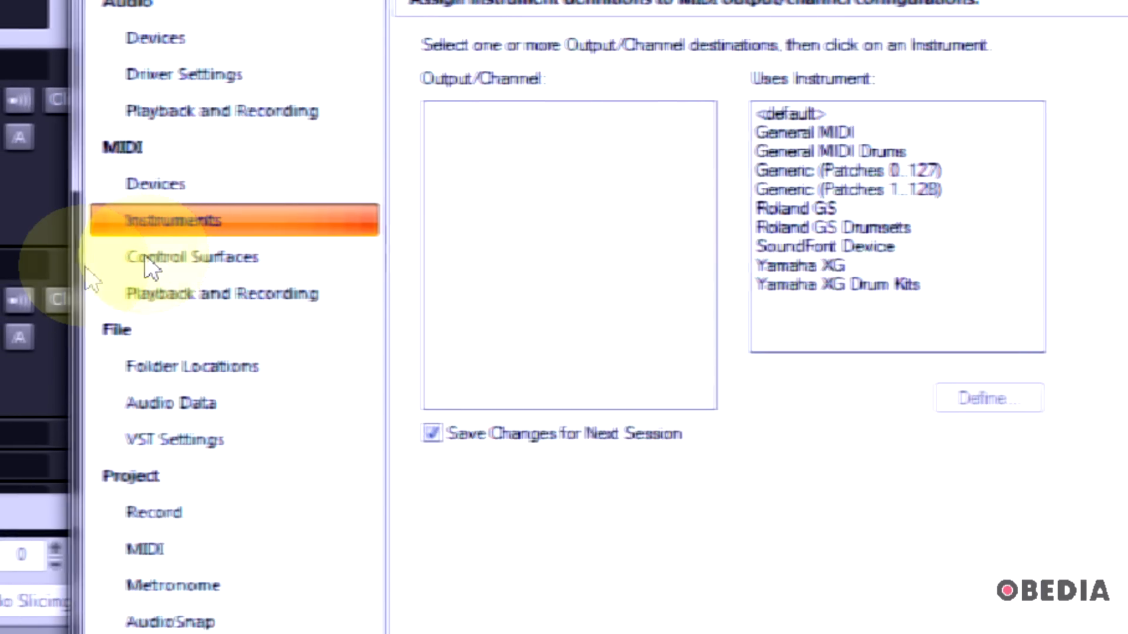
pyautogui.click(193, 257)
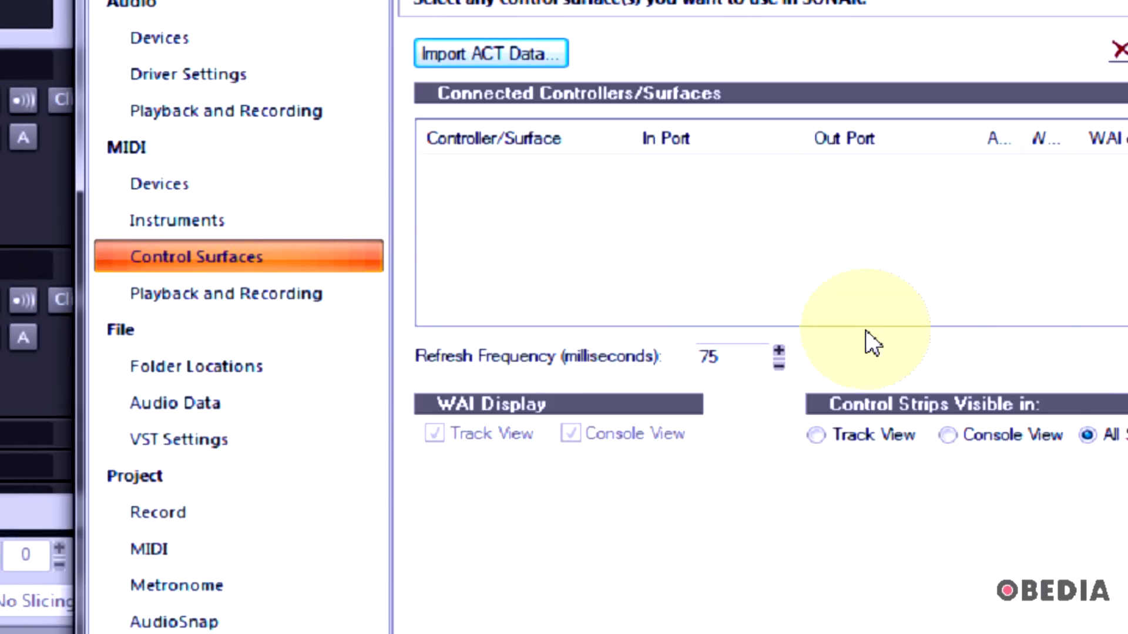
pyautogui.click(225, 294)
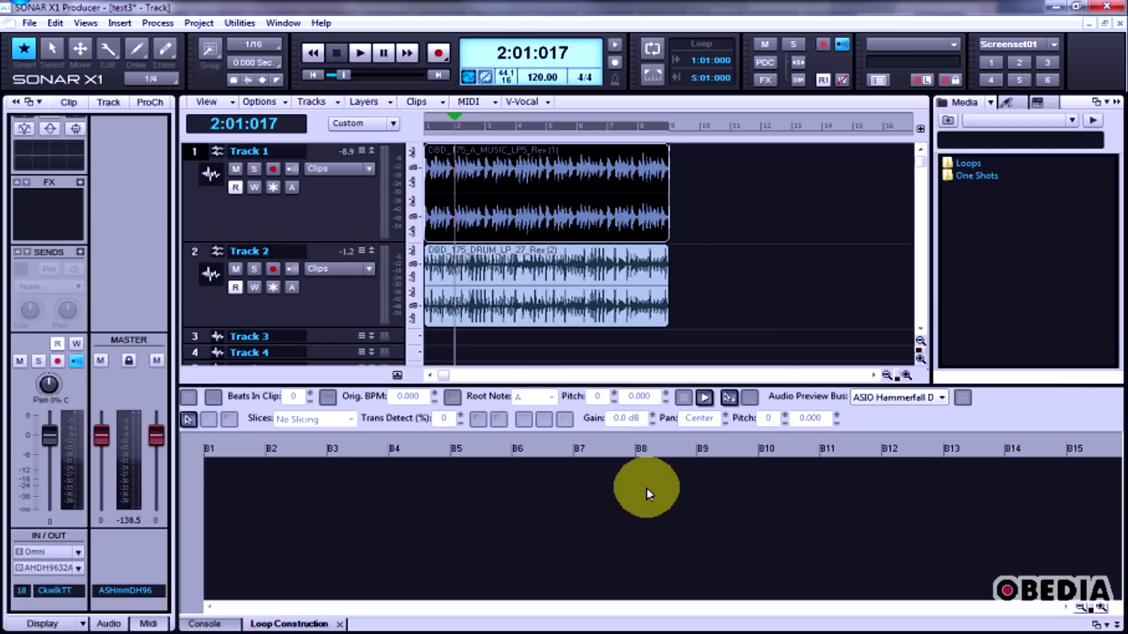
pyautogui.moveTo(644, 491)
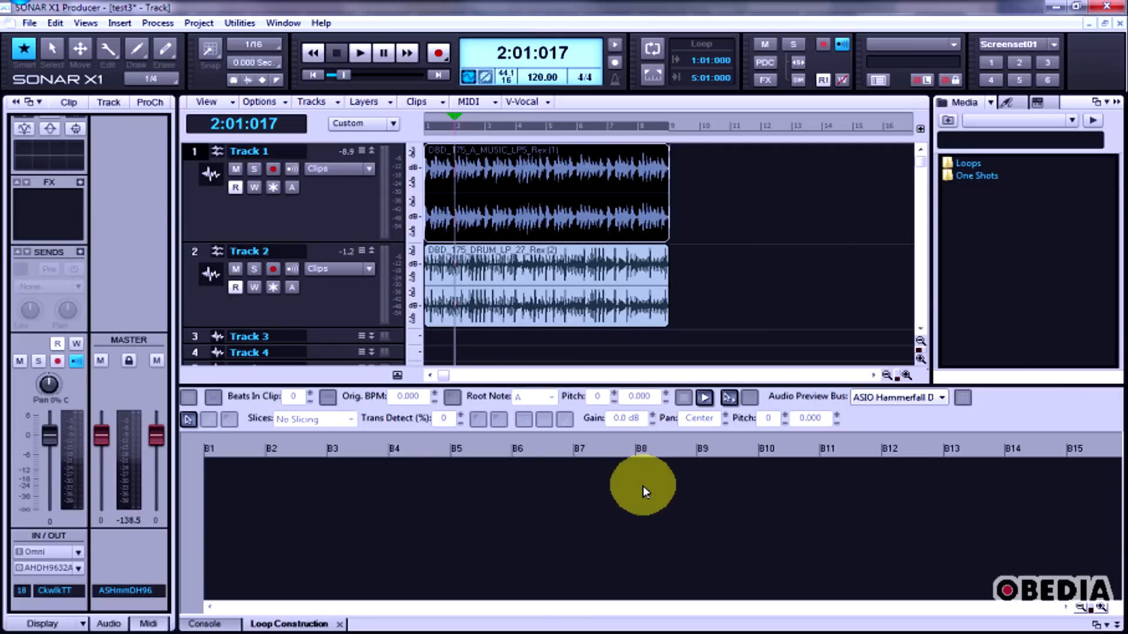